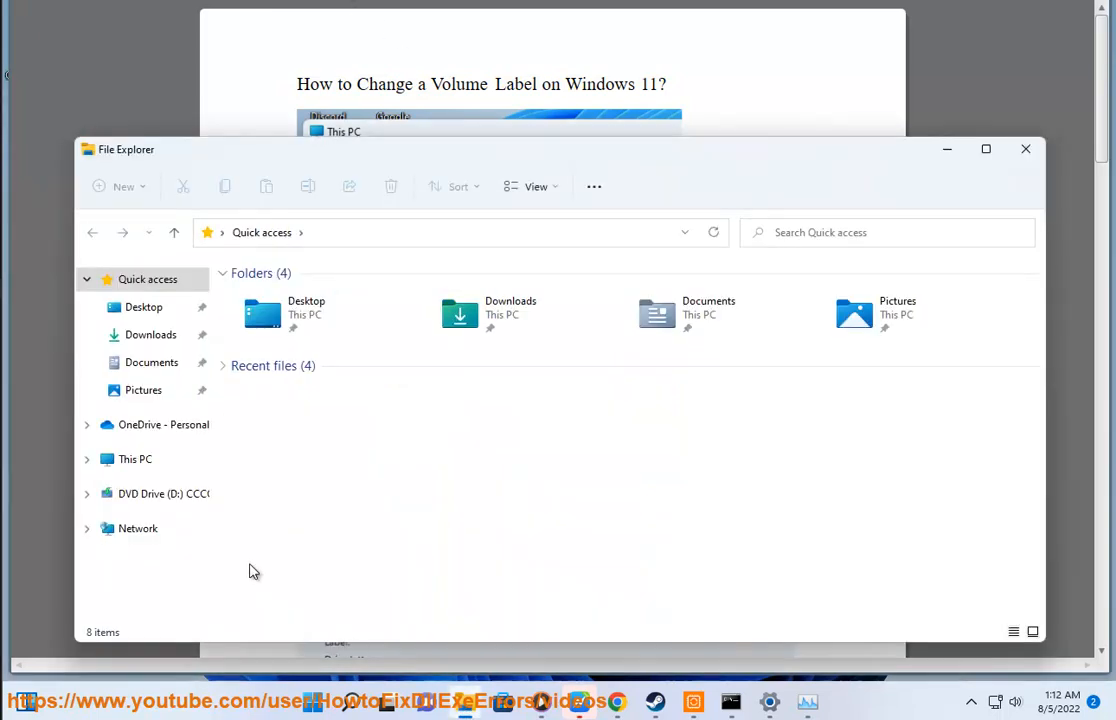
List the drives under This PC and view the Rename/Properties options for Local Disk (C:).
click(134, 458)
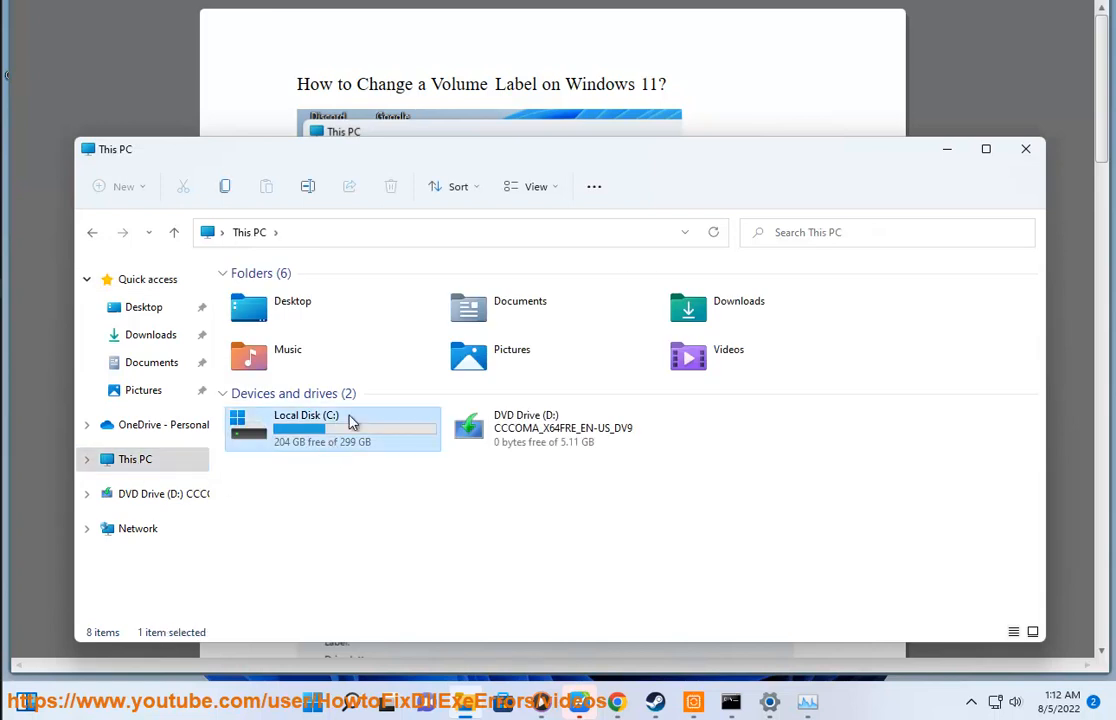
right_click(330, 428)
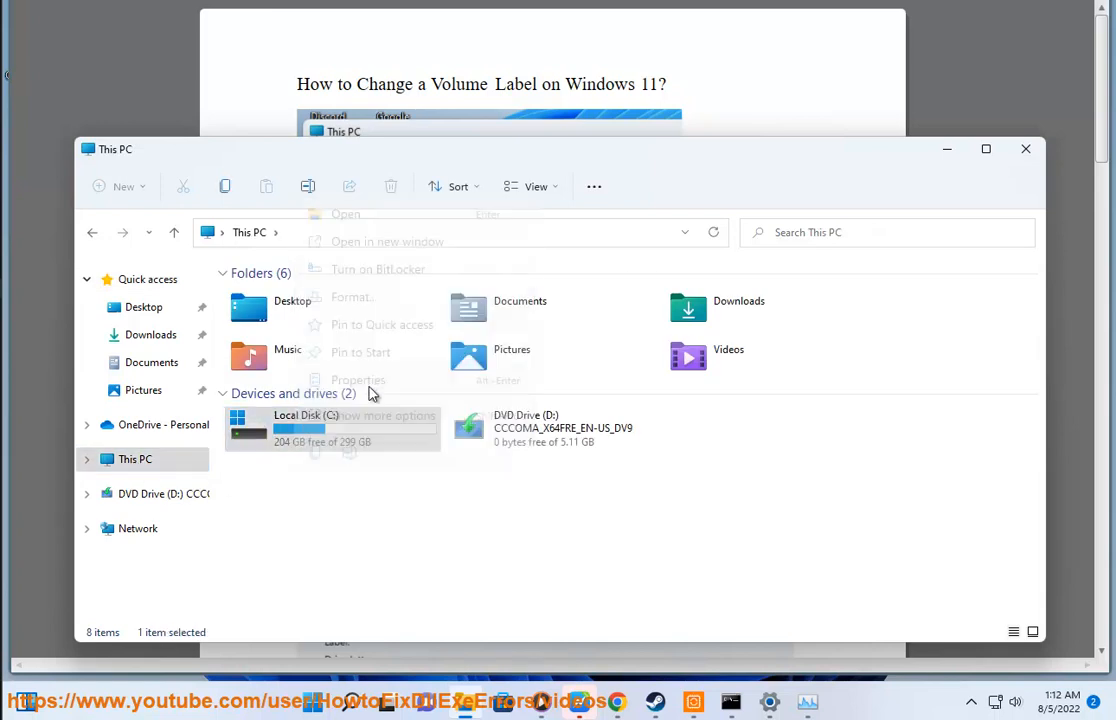
click(344, 508)
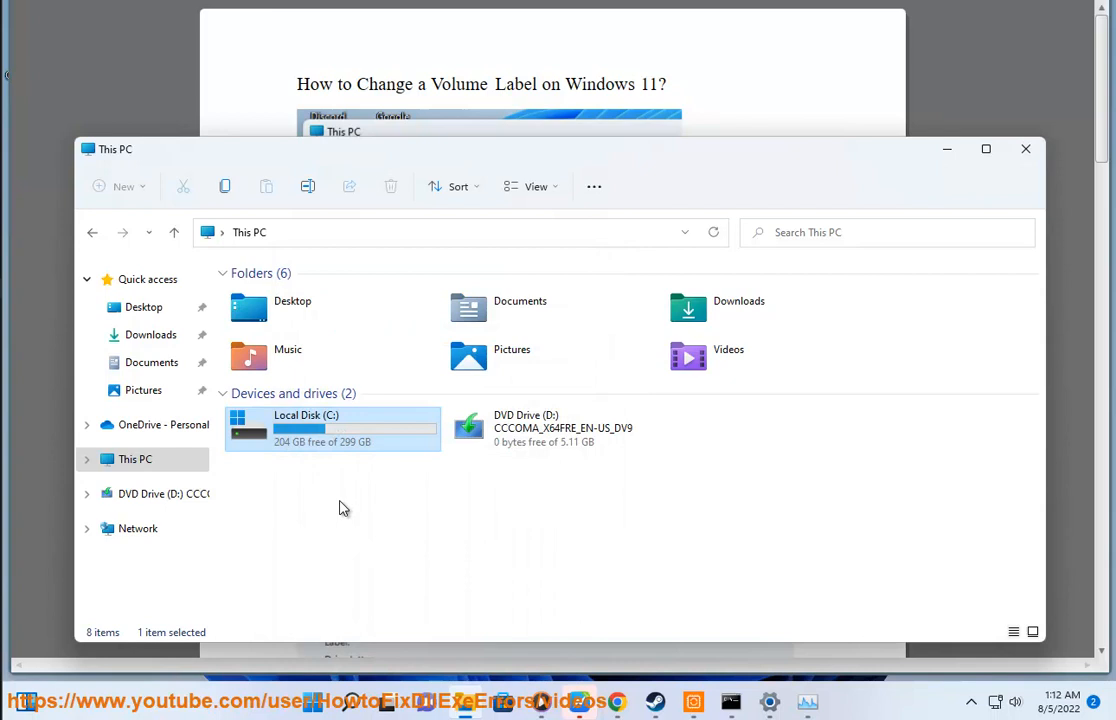
right_click(332, 428)
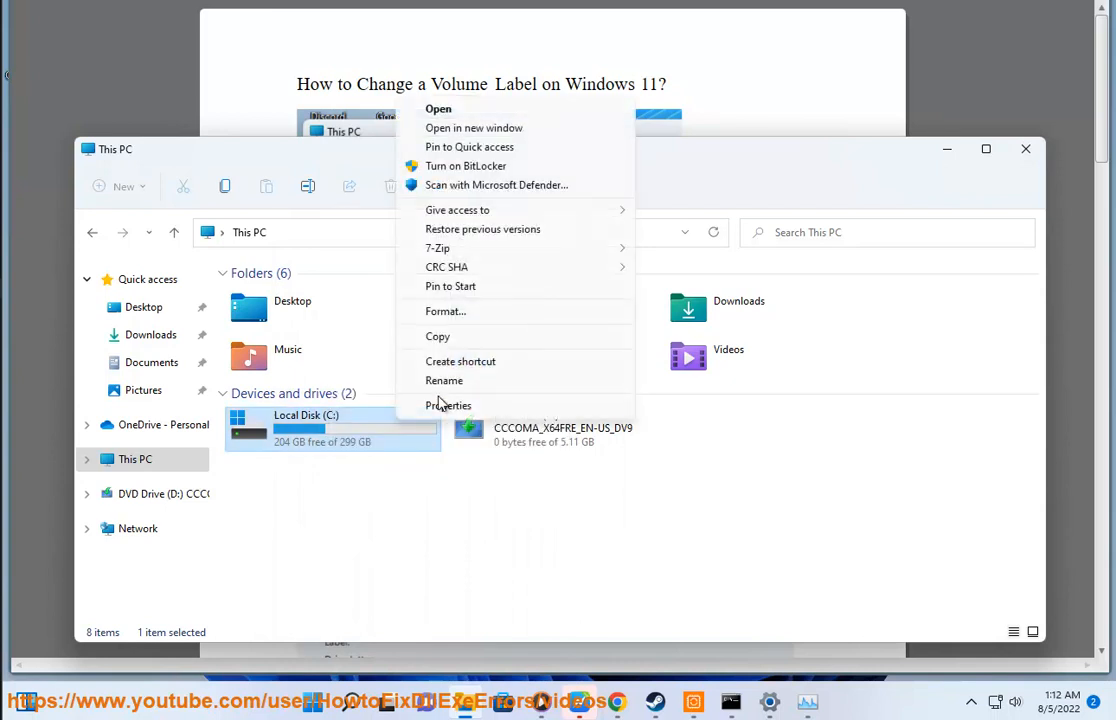
Leave the drive menu and bring up the Windows Start search panel.
click(444, 380)
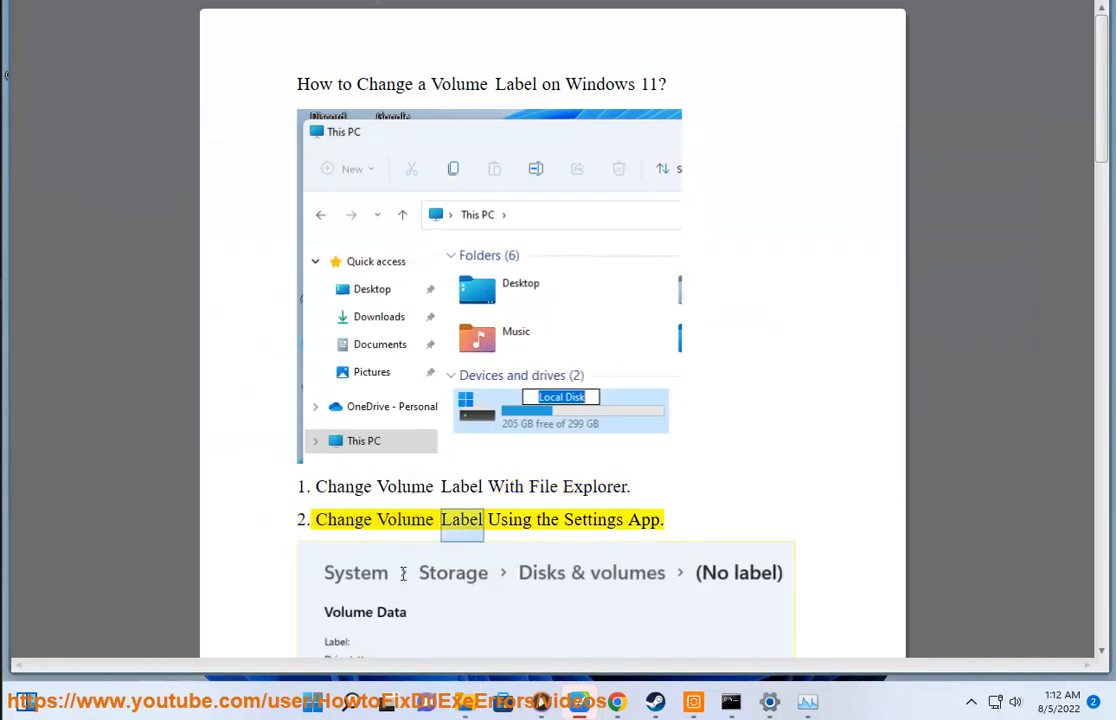
scroll(down, 3)
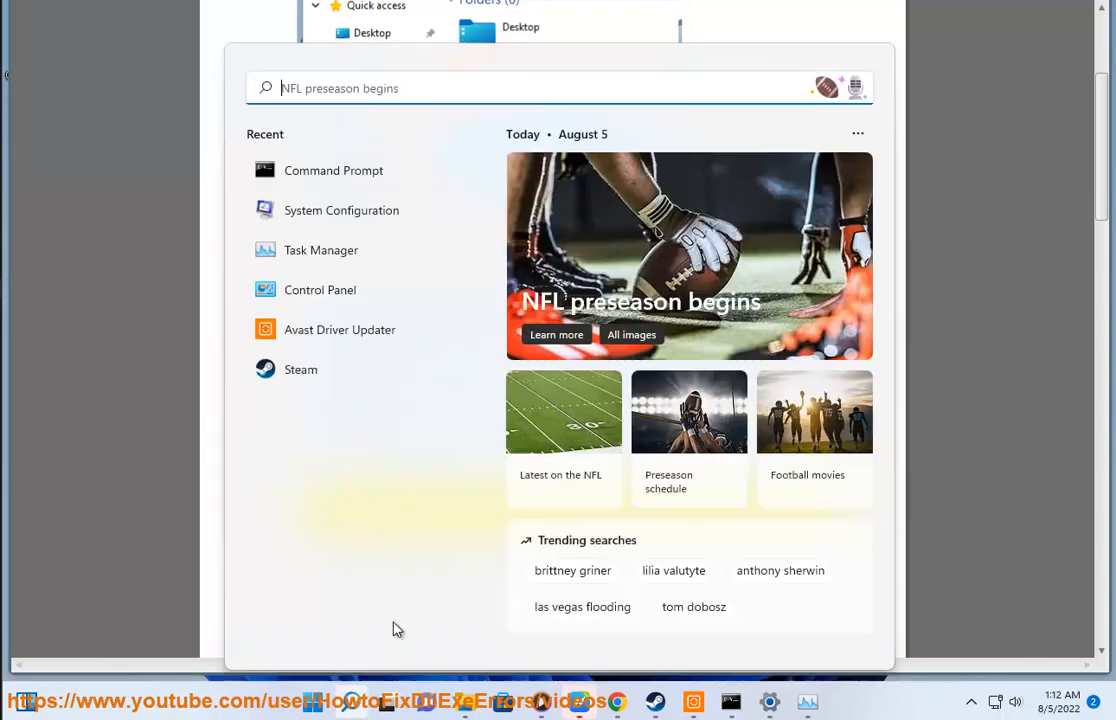
Reach the Disks & volumes list under Settings > System > Storage advanced settings.
click(312, 702)
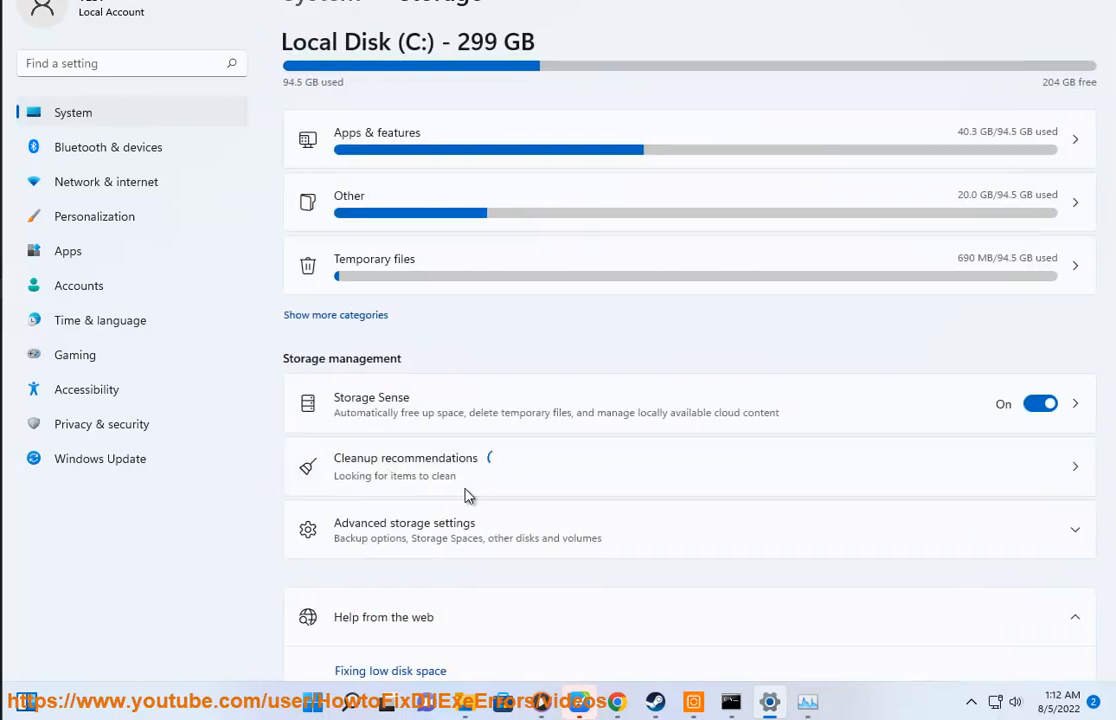
click(404, 528)
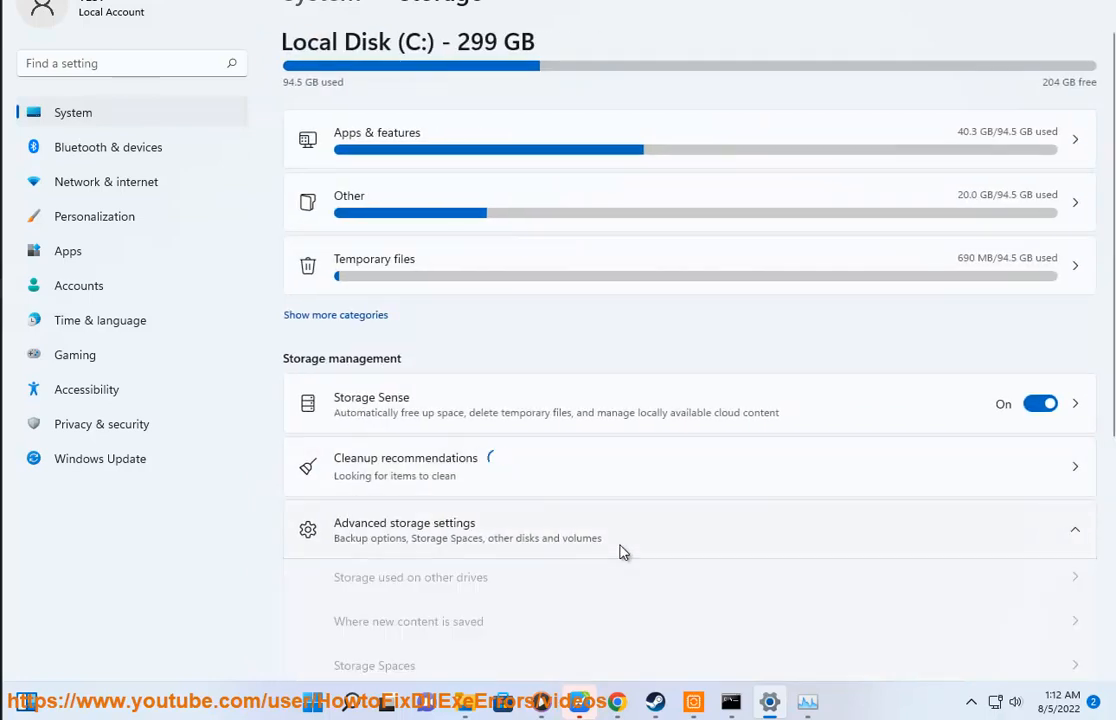
scroll(down, 3)
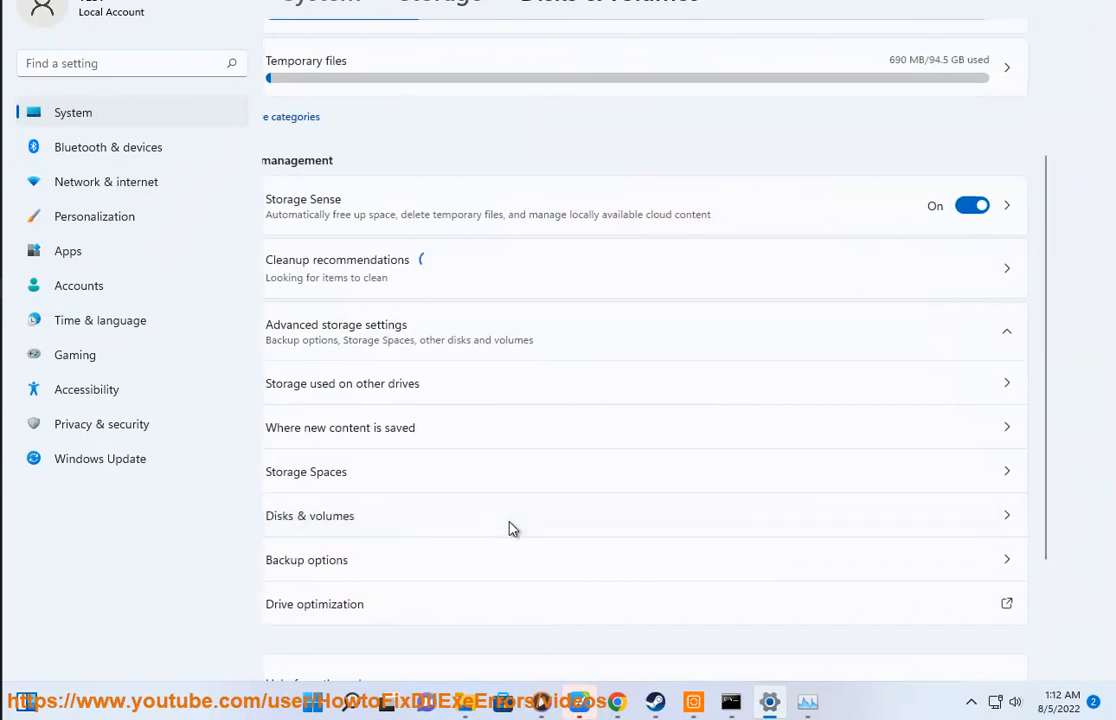
click(310, 516)
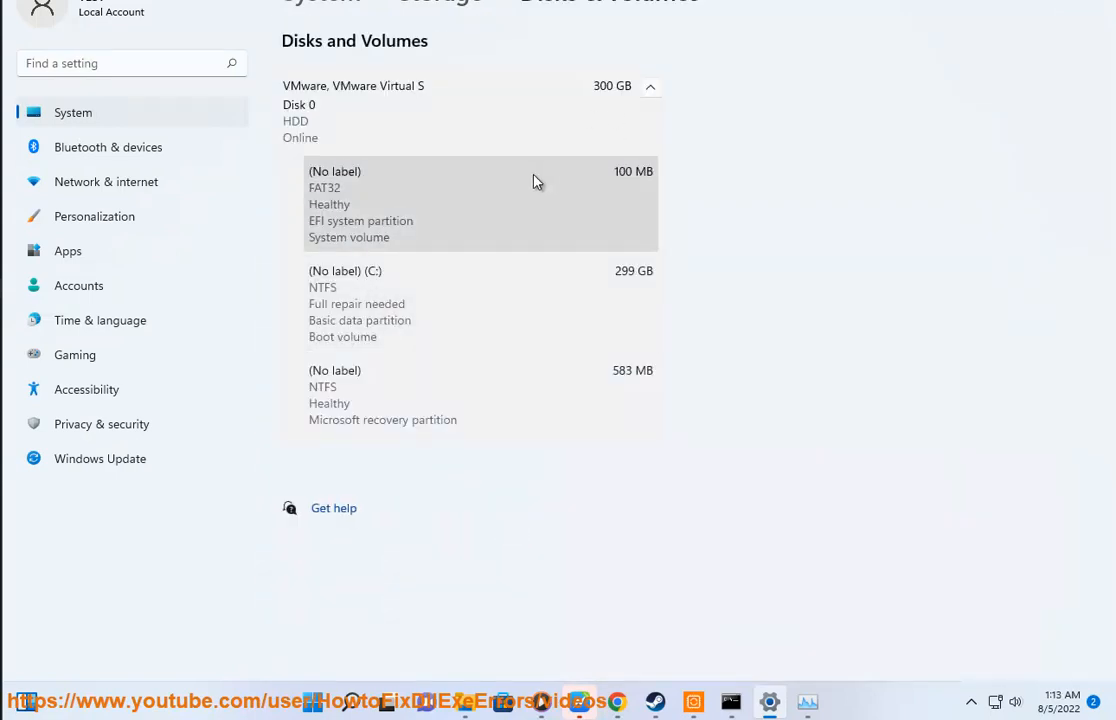
Expand the 100 MB EFI system partition and show its volume properties page.
click(480, 204)
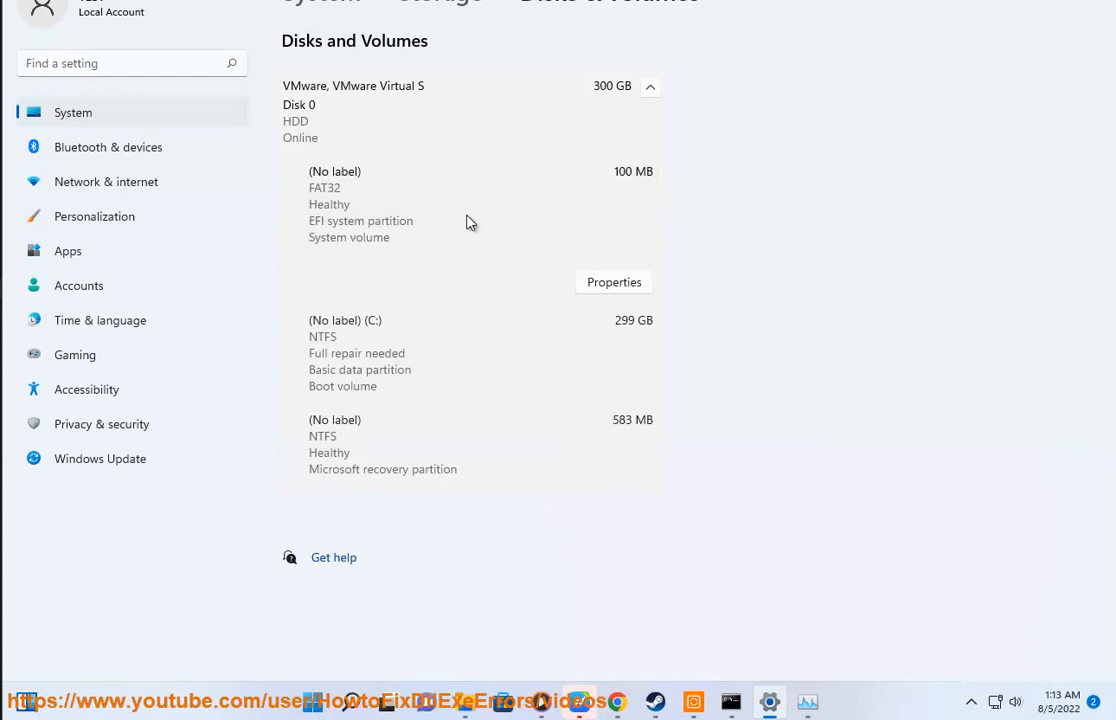
click(612, 282)
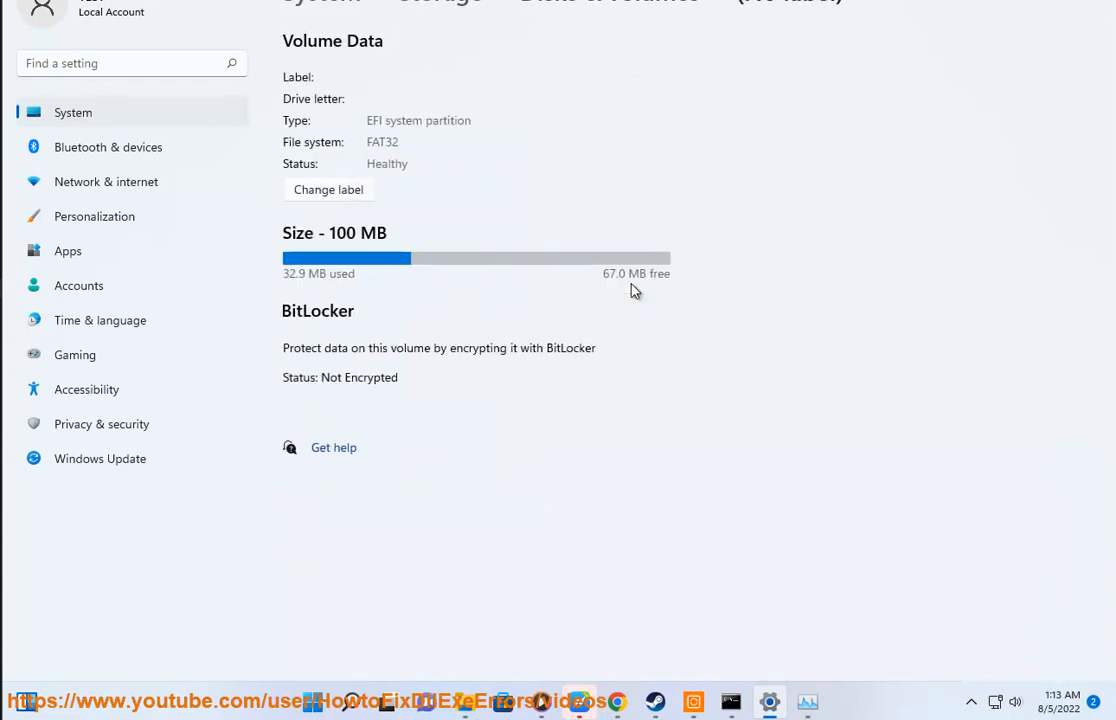
Start a label change for the EFI partition and enter 'TEST' as the new volume label.
click(328, 188)
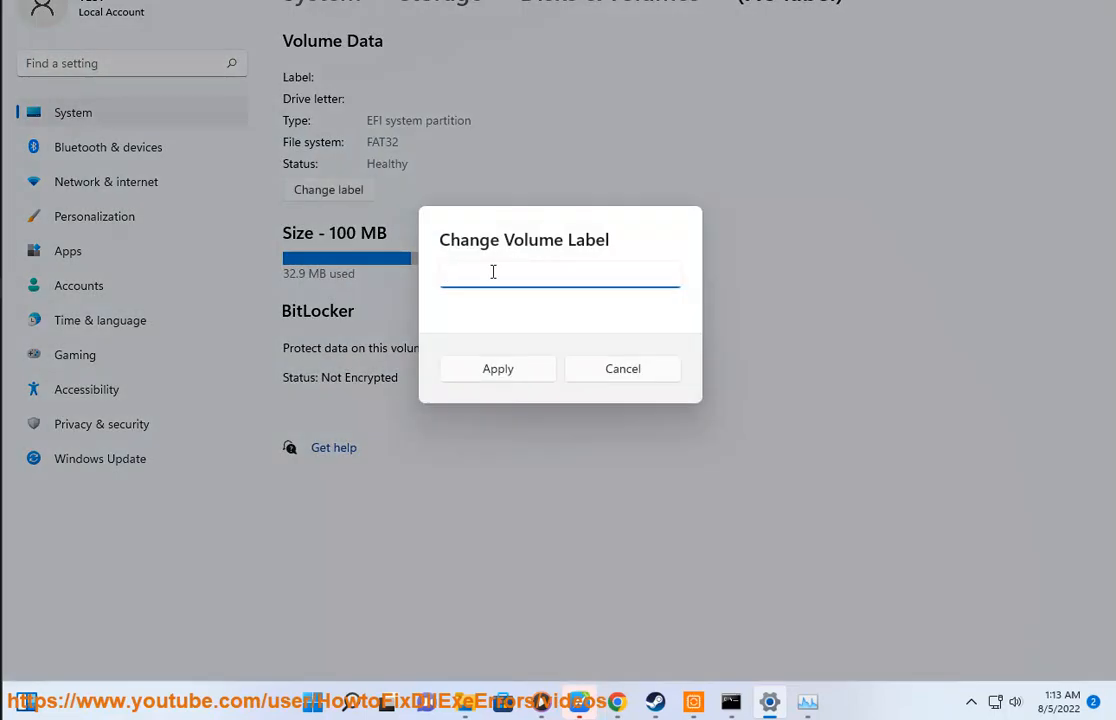
text(T)
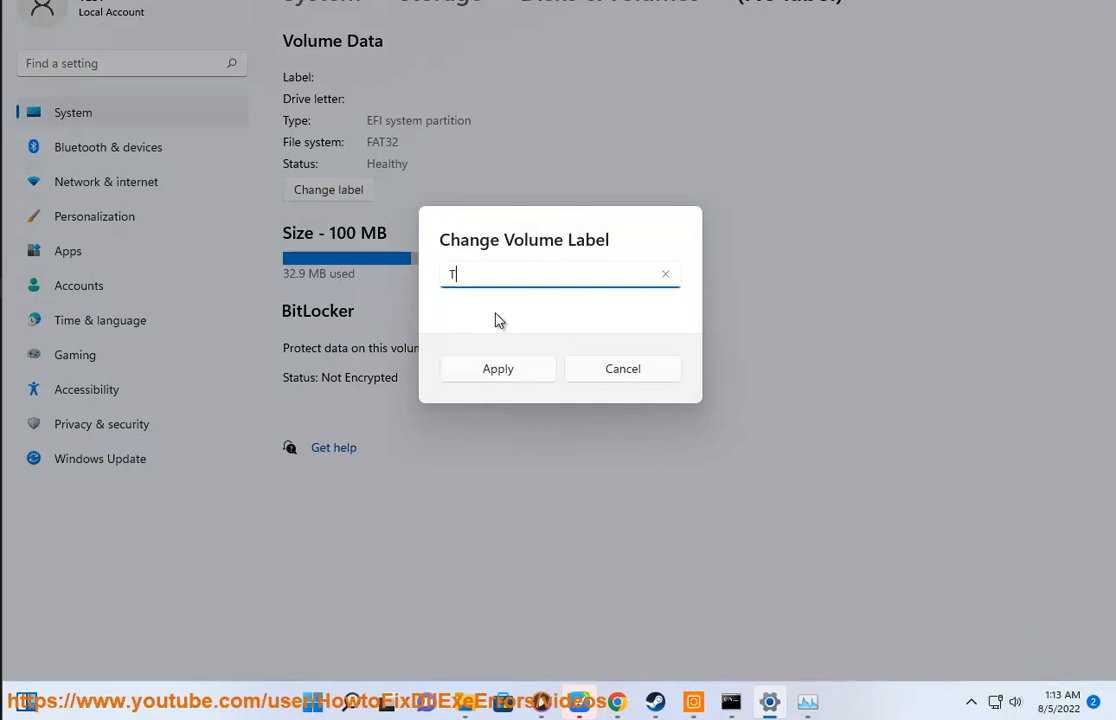
text(S)
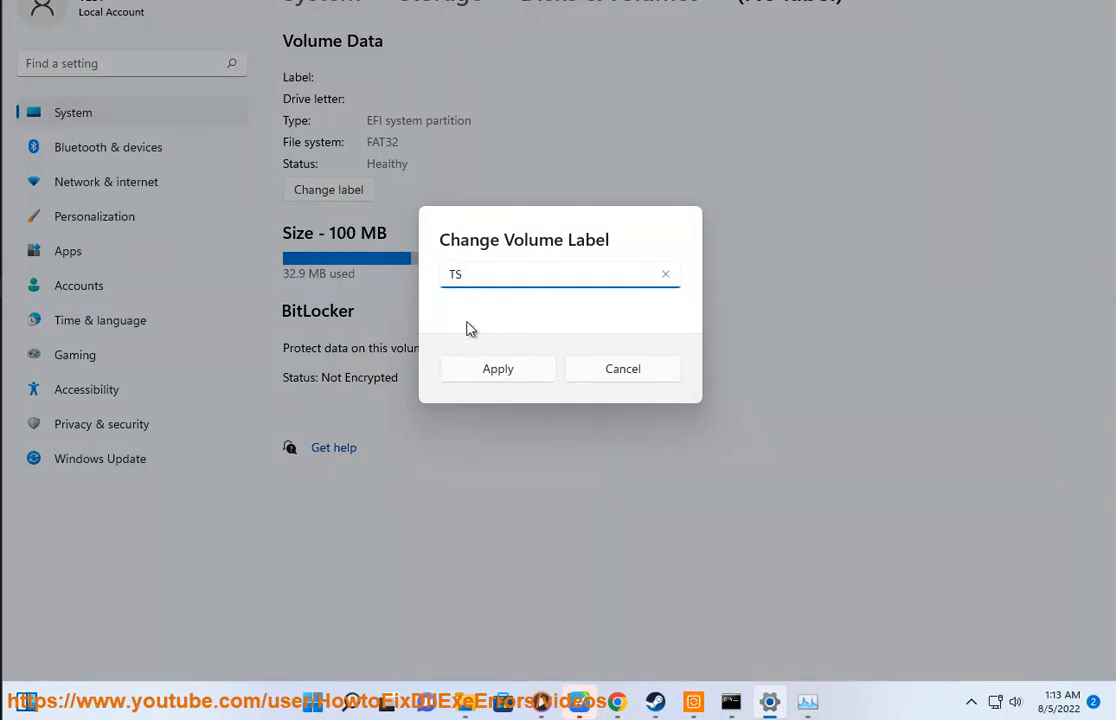
text(EST)
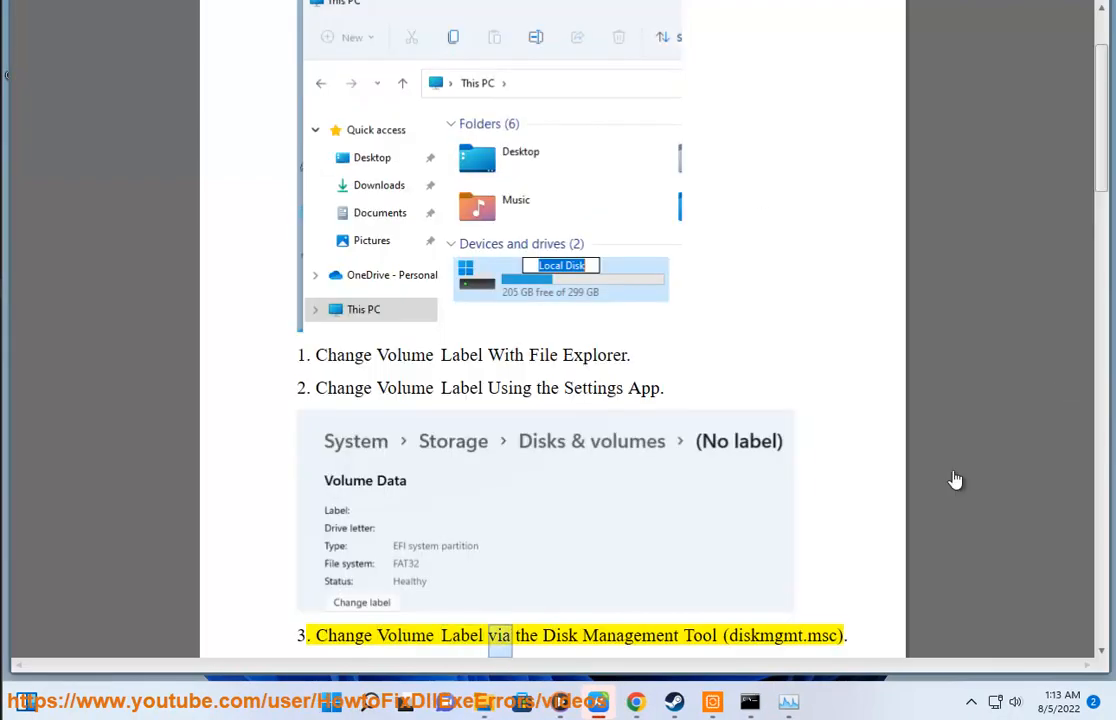
Scroll the guide to method 3 and launch the Disk Management tool (diskmgmt.msc).
scroll(down, 3)
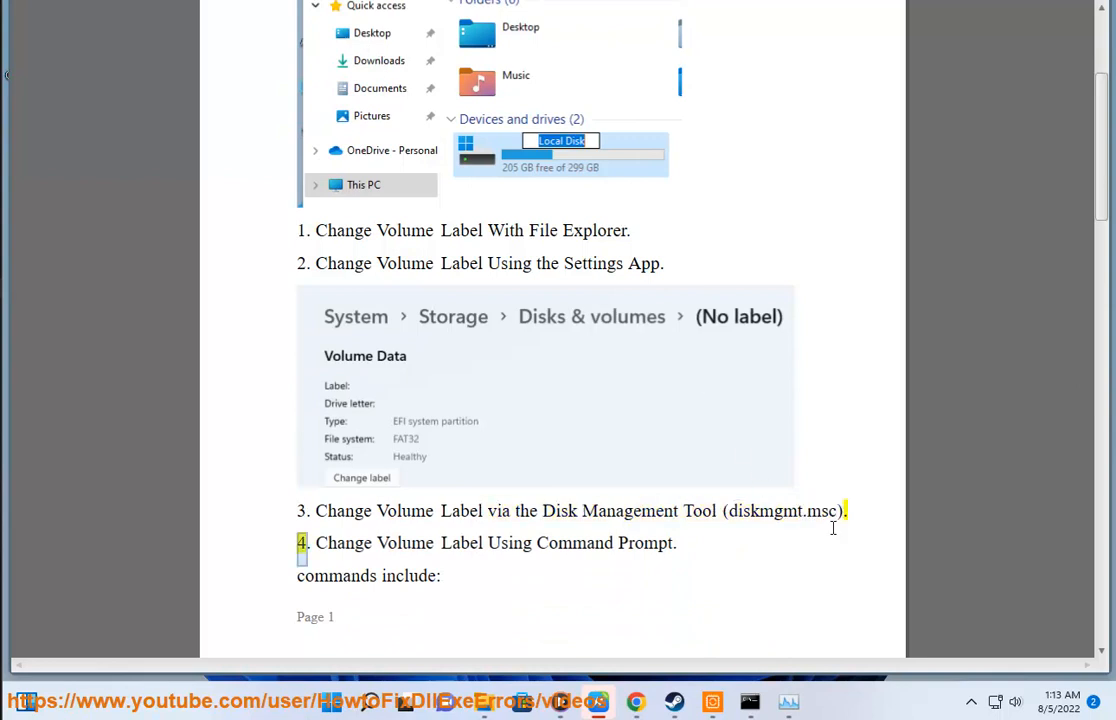
double_click(782, 512)
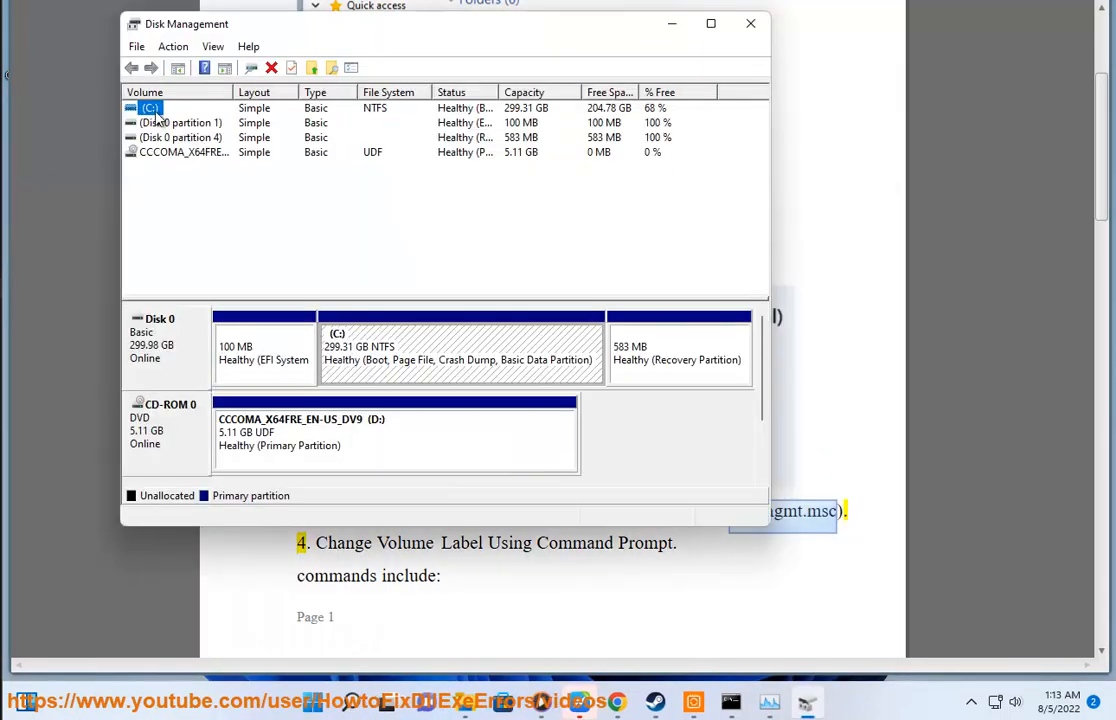
View the properties of the C: volume in Disk Management and close them unchanged.
right_click(148, 108)
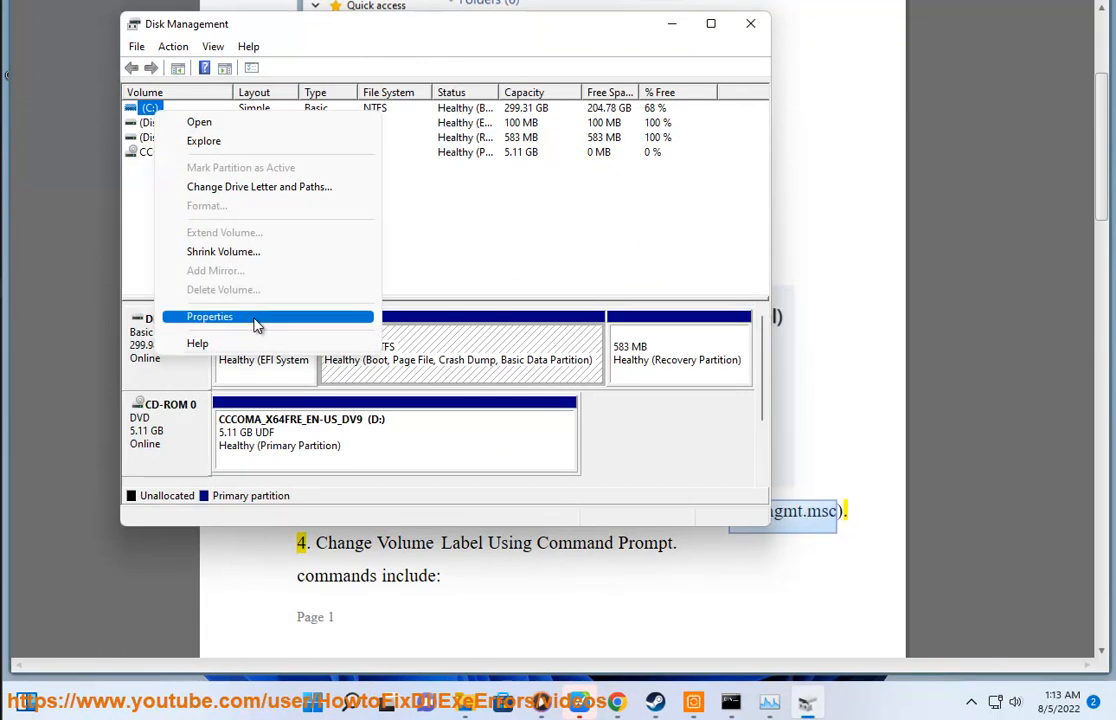
click(208, 316)
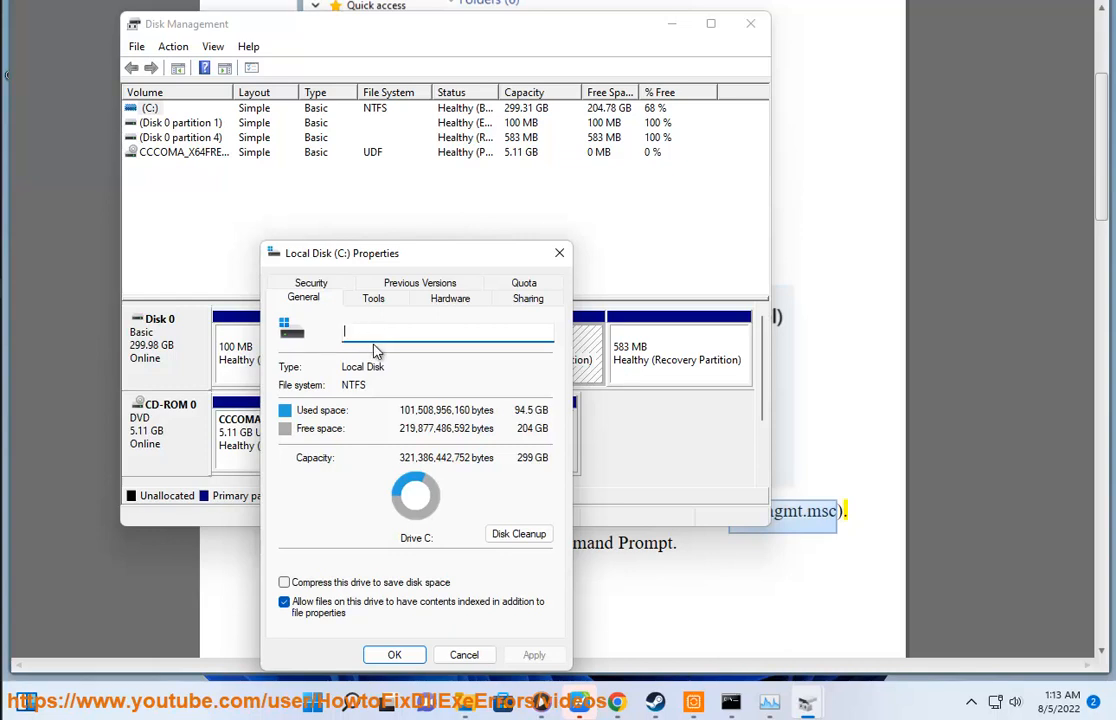
mouse_move(478, 332)
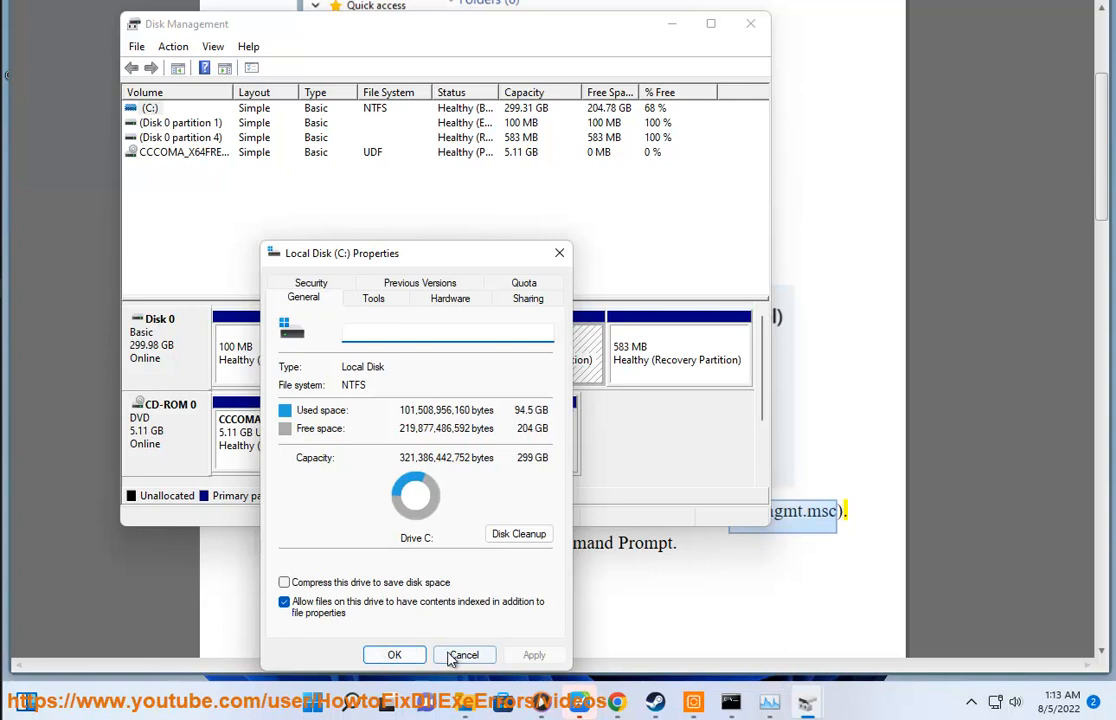
click(464, 654)
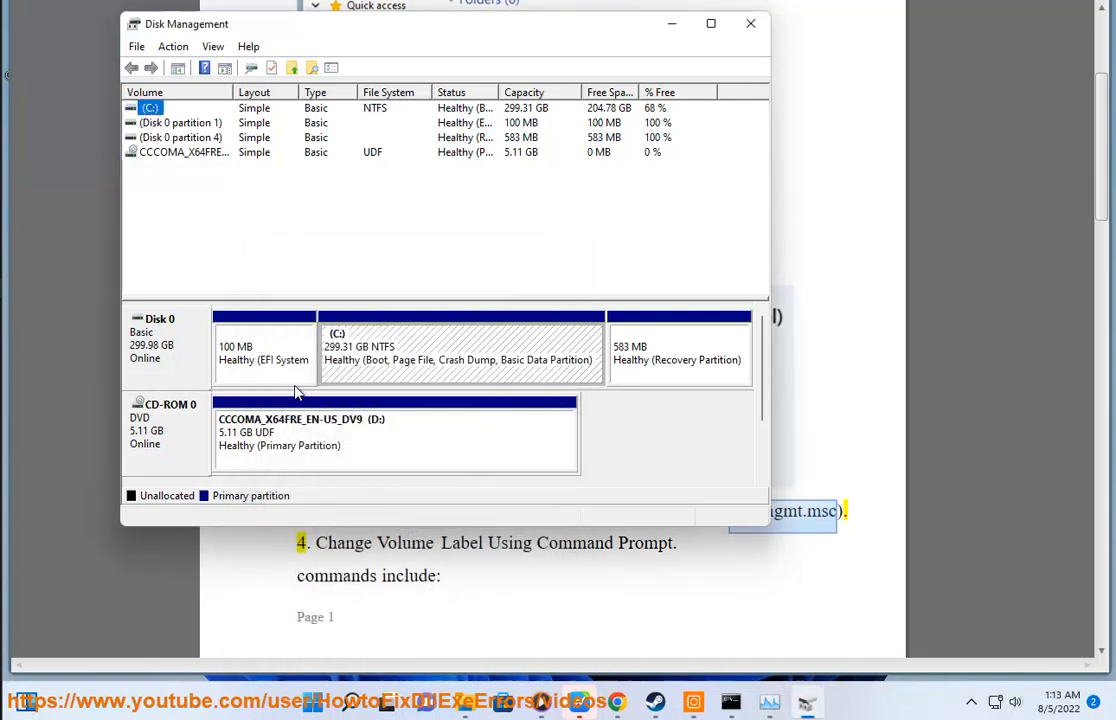
Enter 'TEST' as the C: drive's label, then cancel without applying it.
right_click(460, 350)
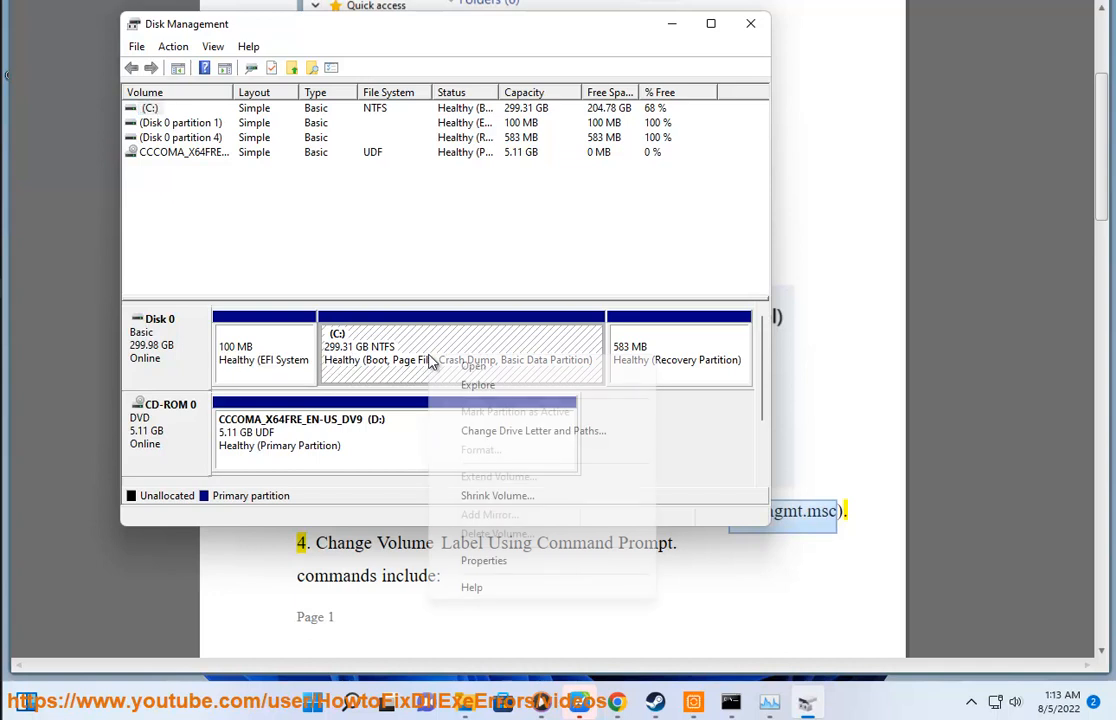
mouse_move(484, 560)
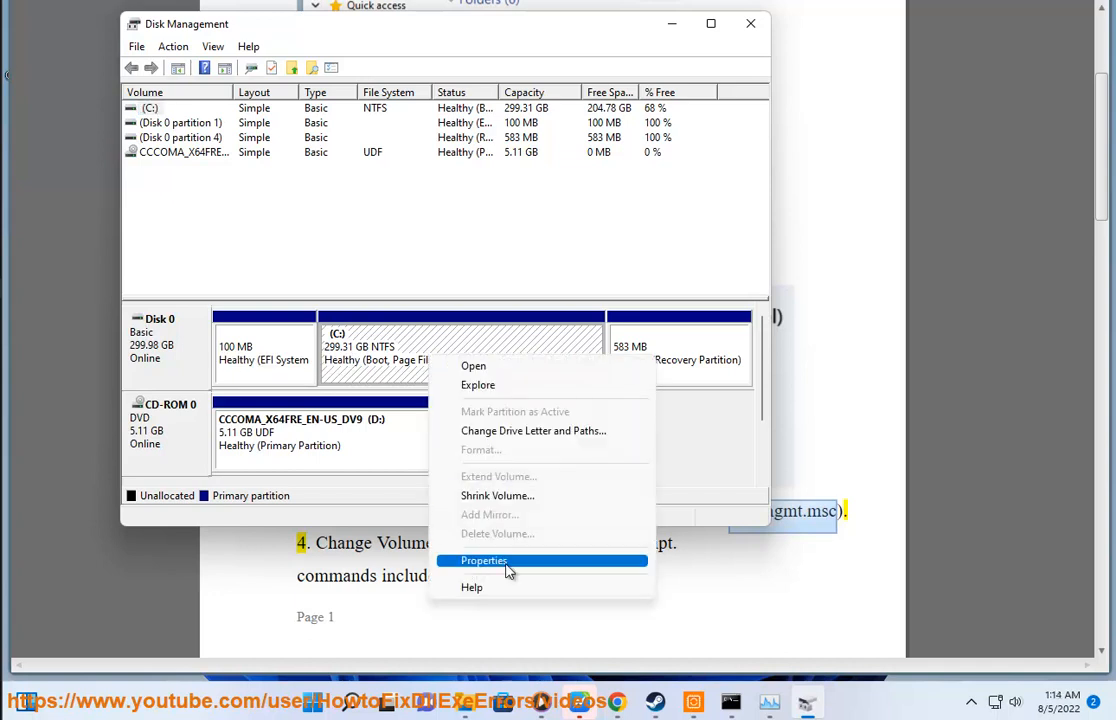
mouse_move(508, 560)
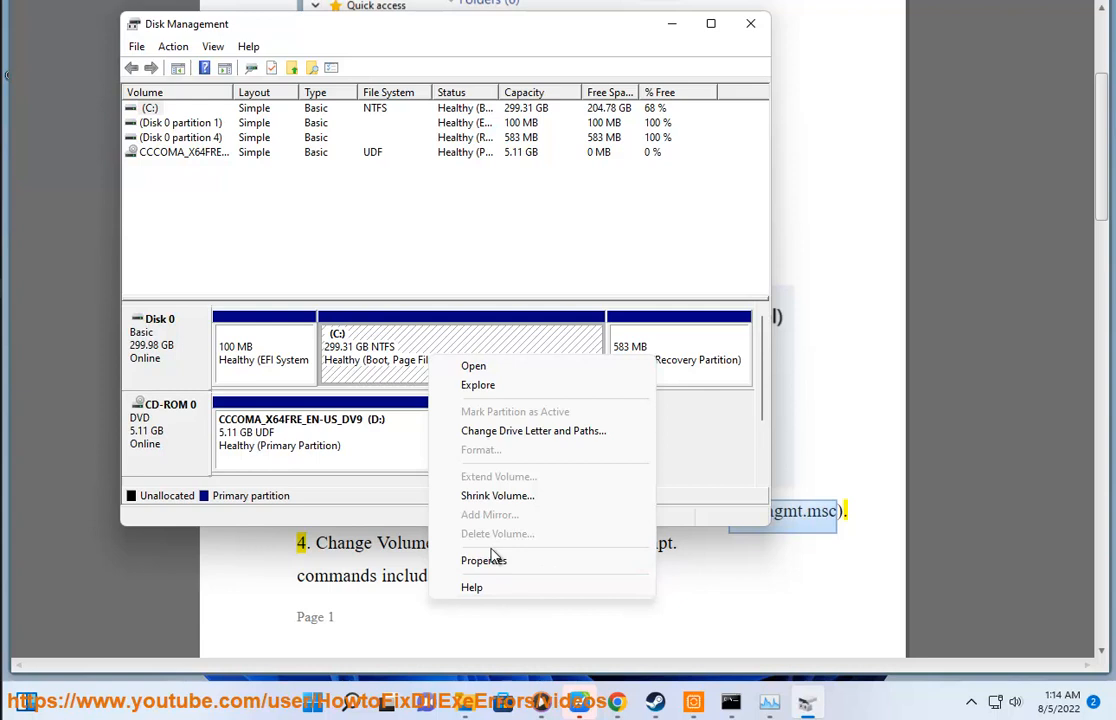
mouse_move(484, 560)
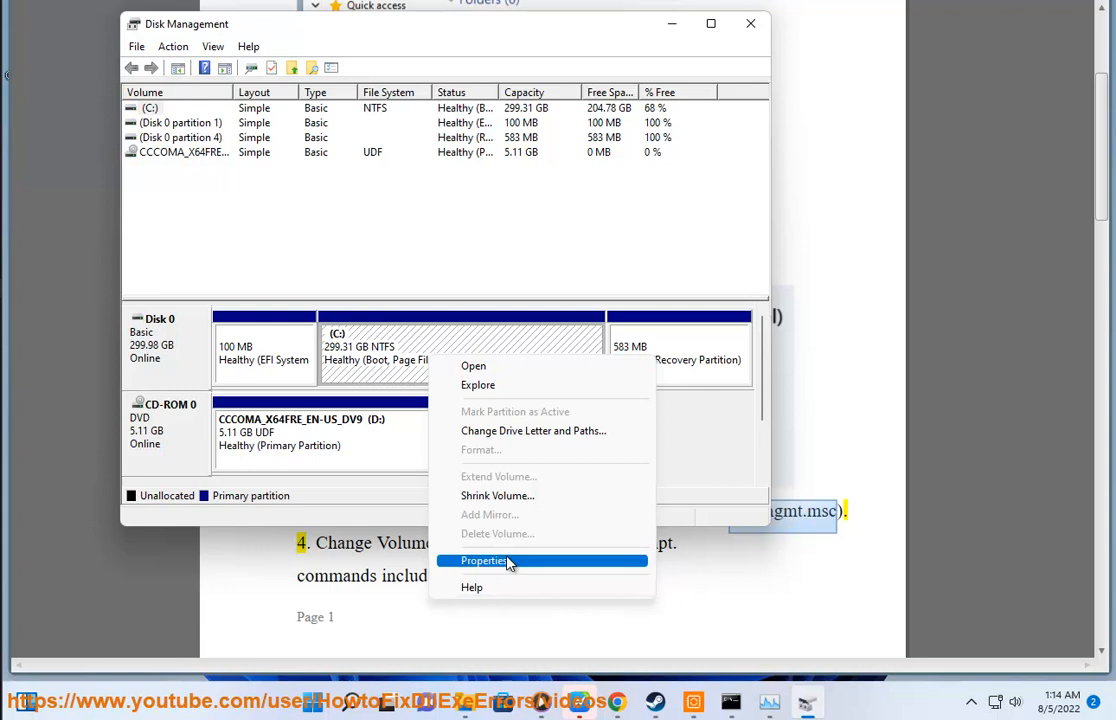
click(484, 560)
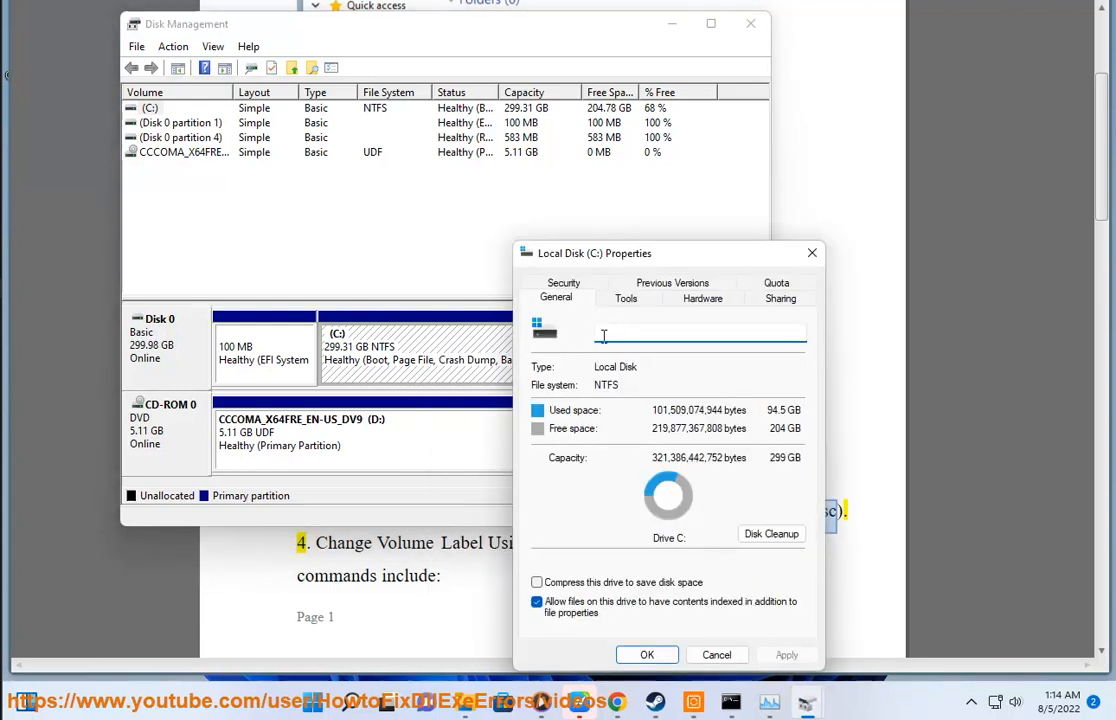
text(TES)
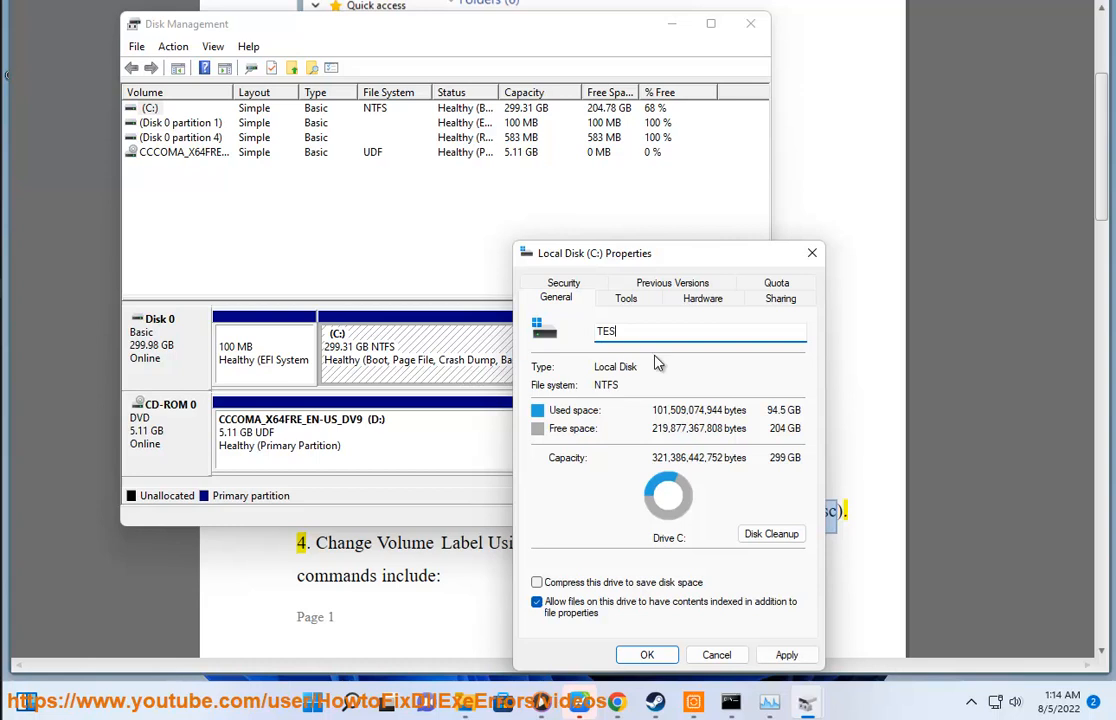
text(T)
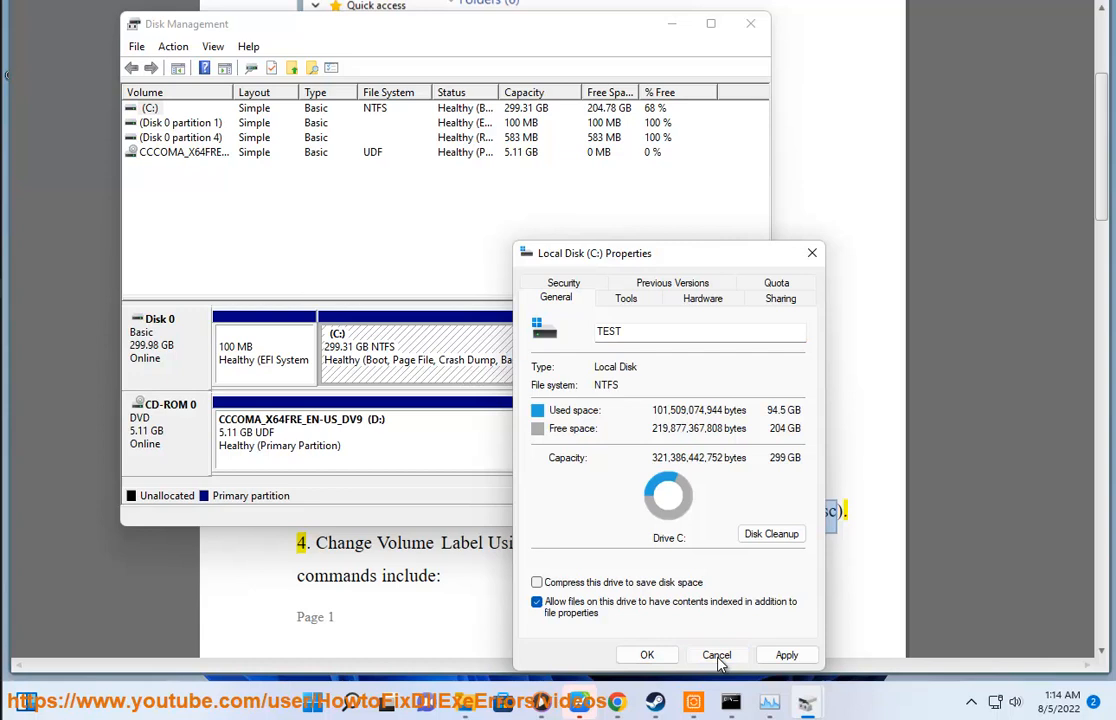
click(716, 654)
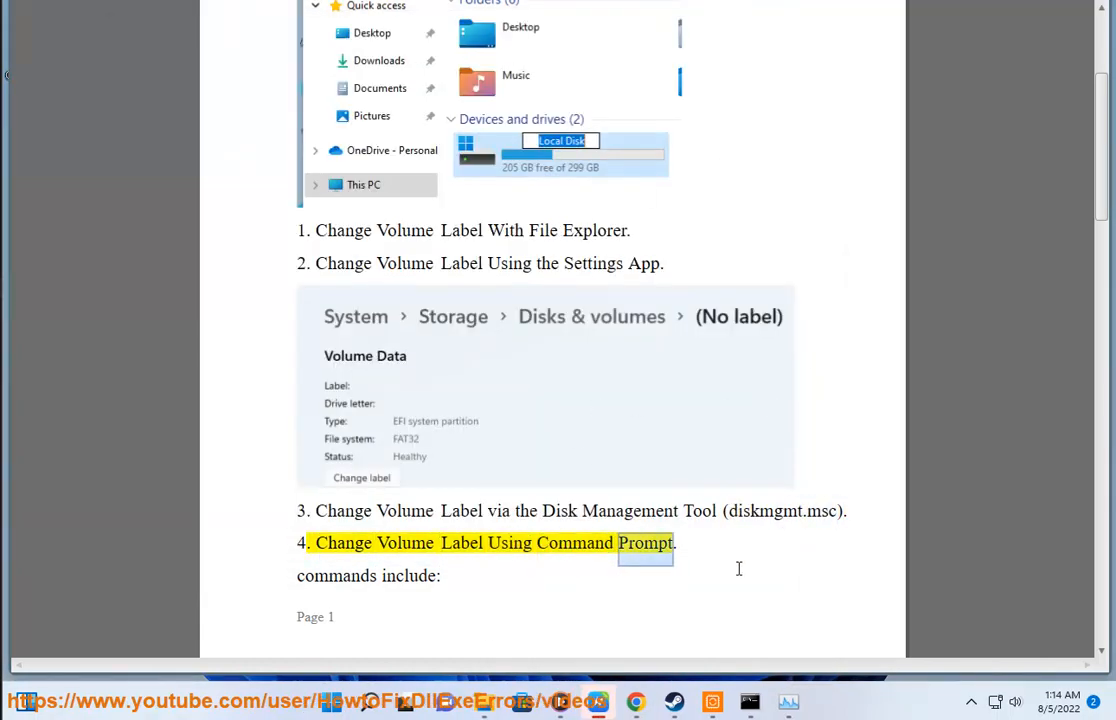
Launch Command Prompt from Start's recent apps and grant it administrator rights.
click(370, 700)
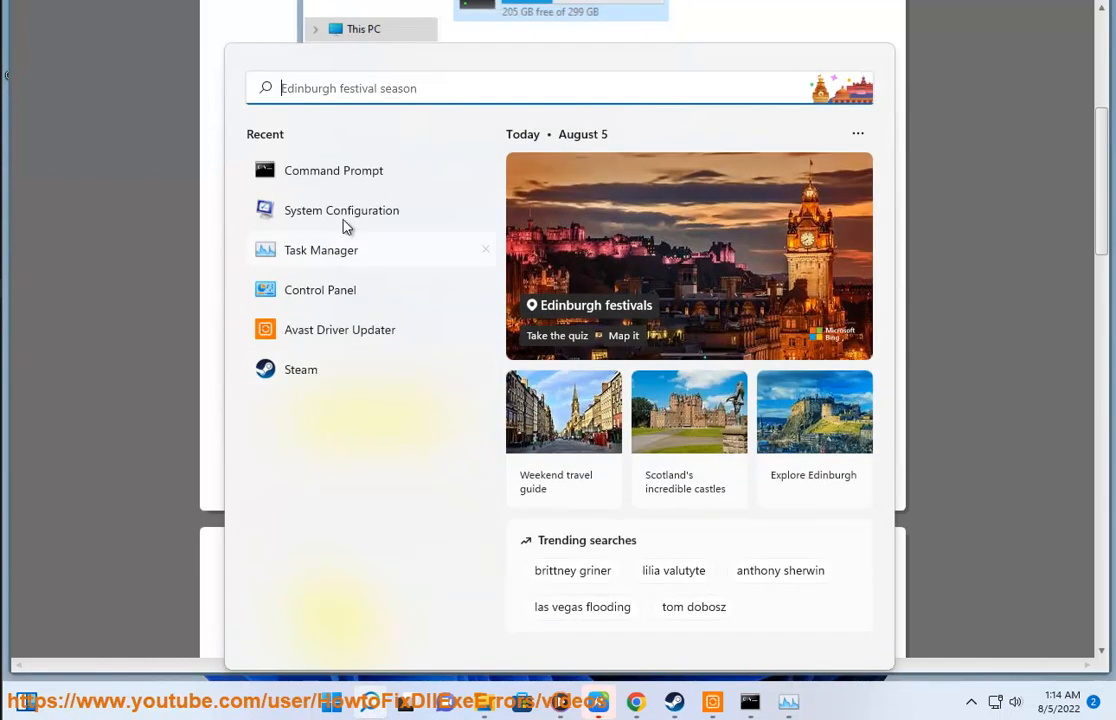
click(332, 170)
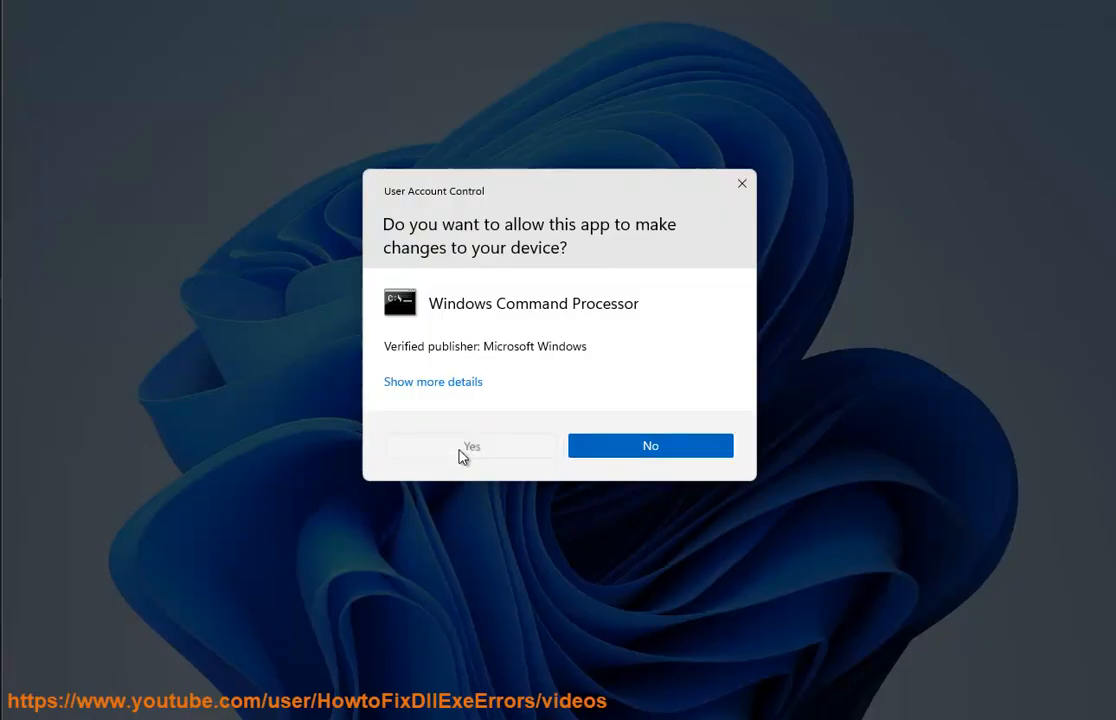
click(472, 444)
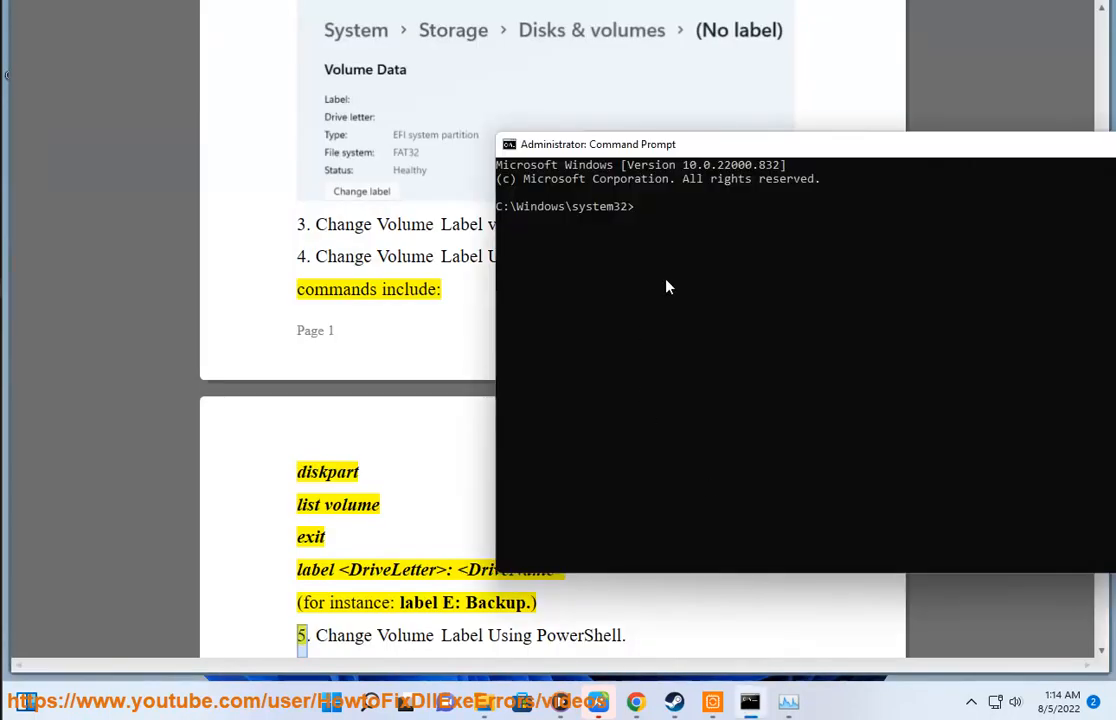
Run DISKPART and LIST VOLUME to show volumes 0–3, then begin typing EXIT.
text(DISK)
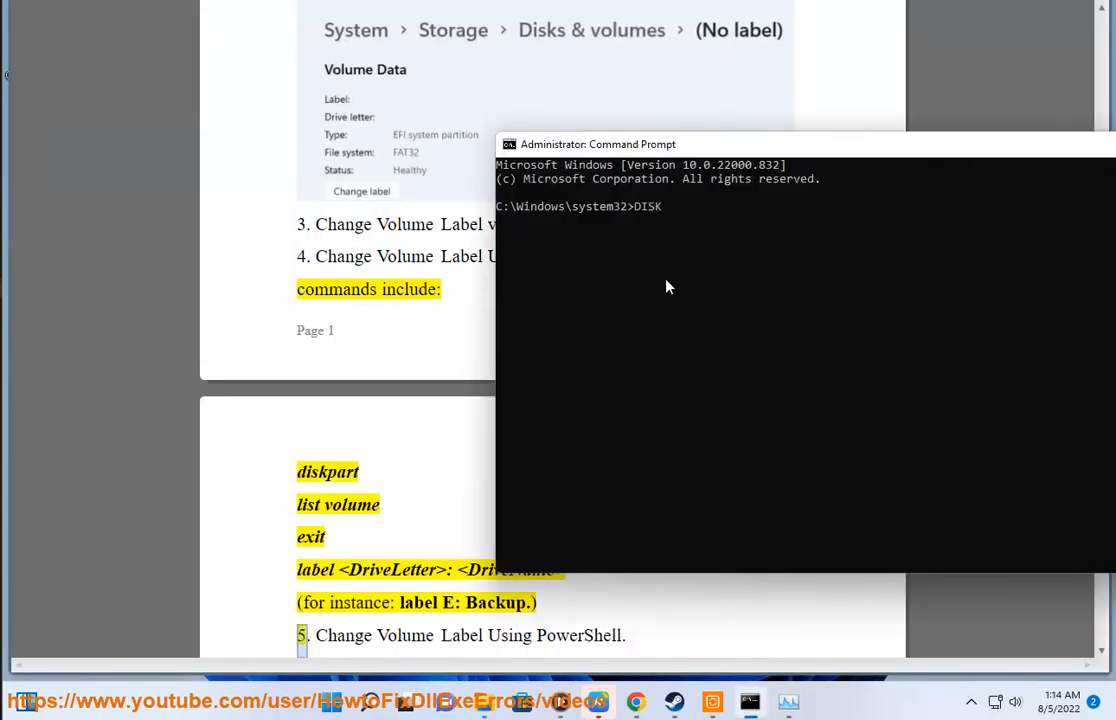
text(PART)
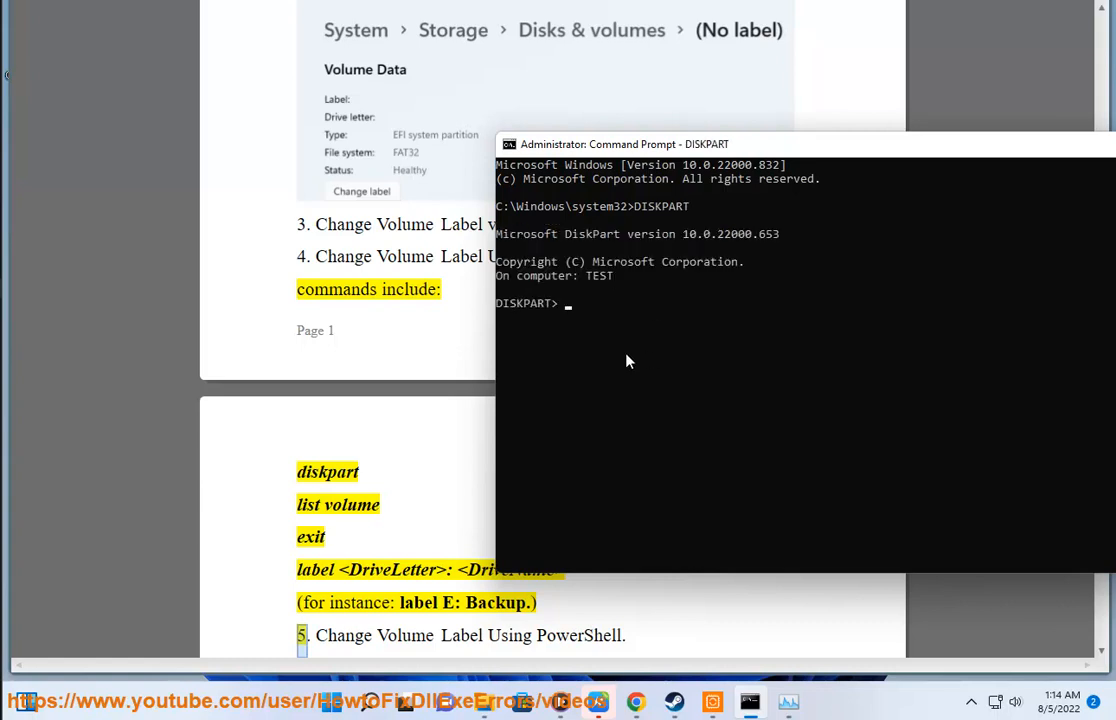
text(LIST)
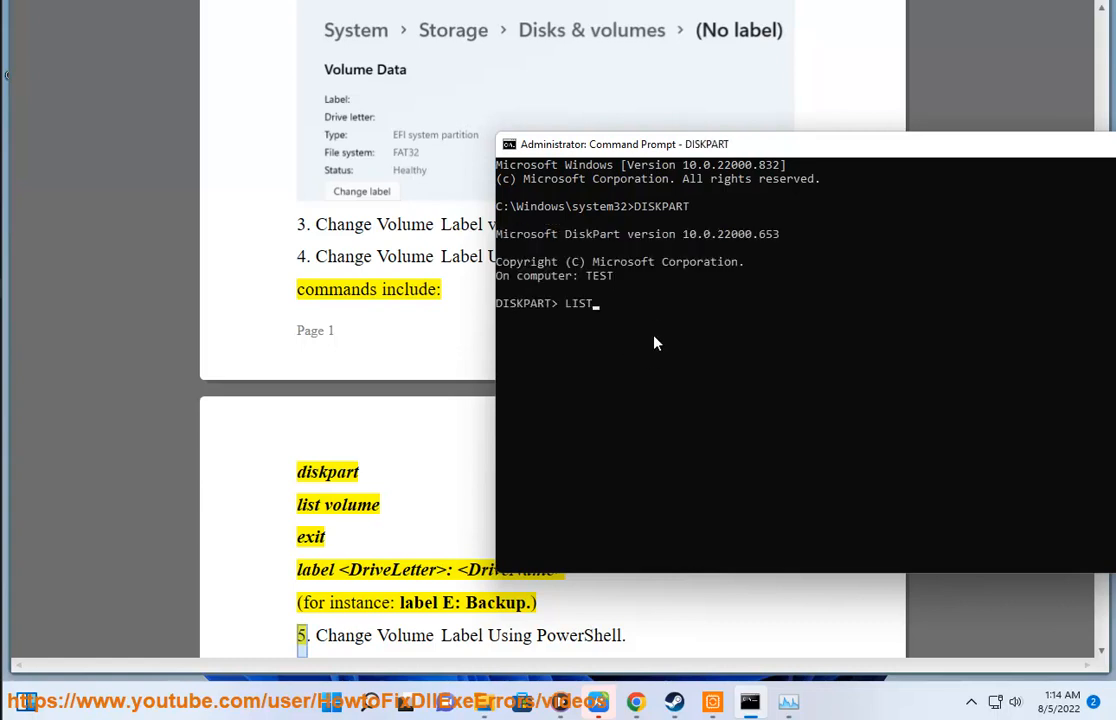
text(VOLU)
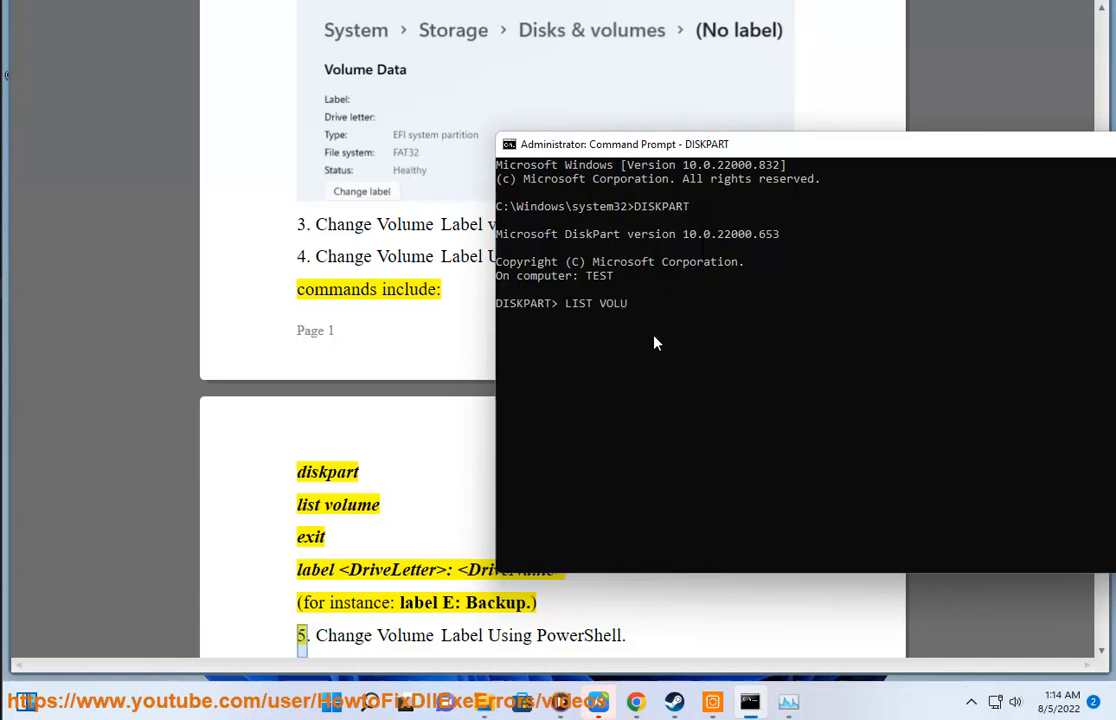
key(Return)
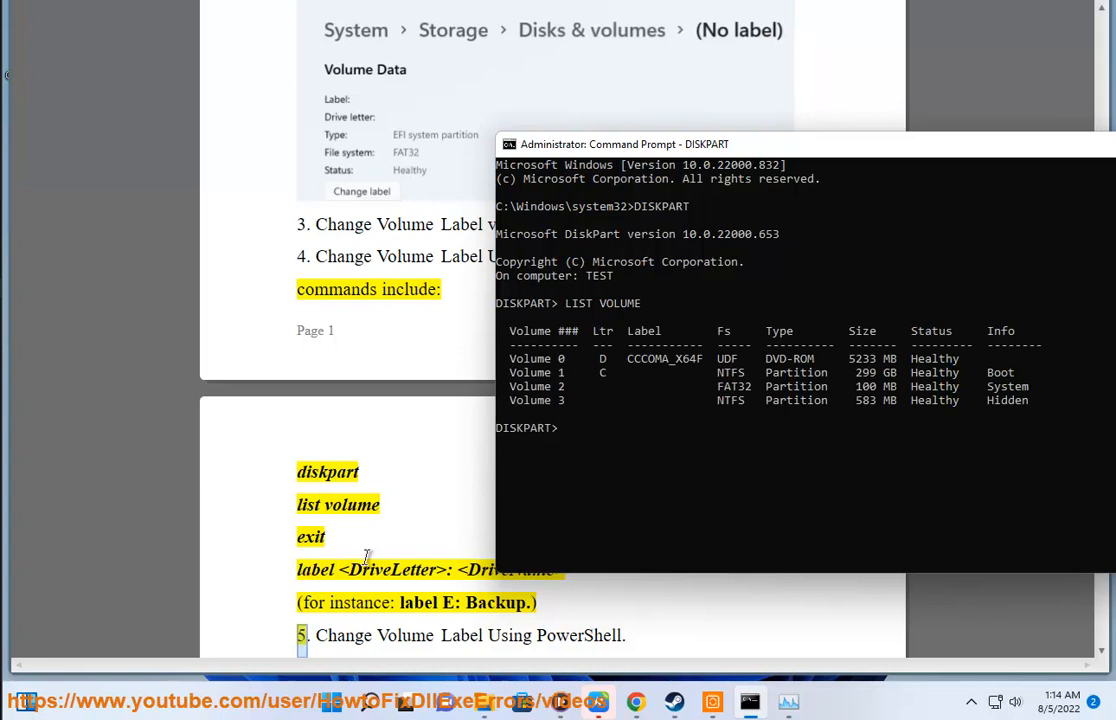
text(EXIT)
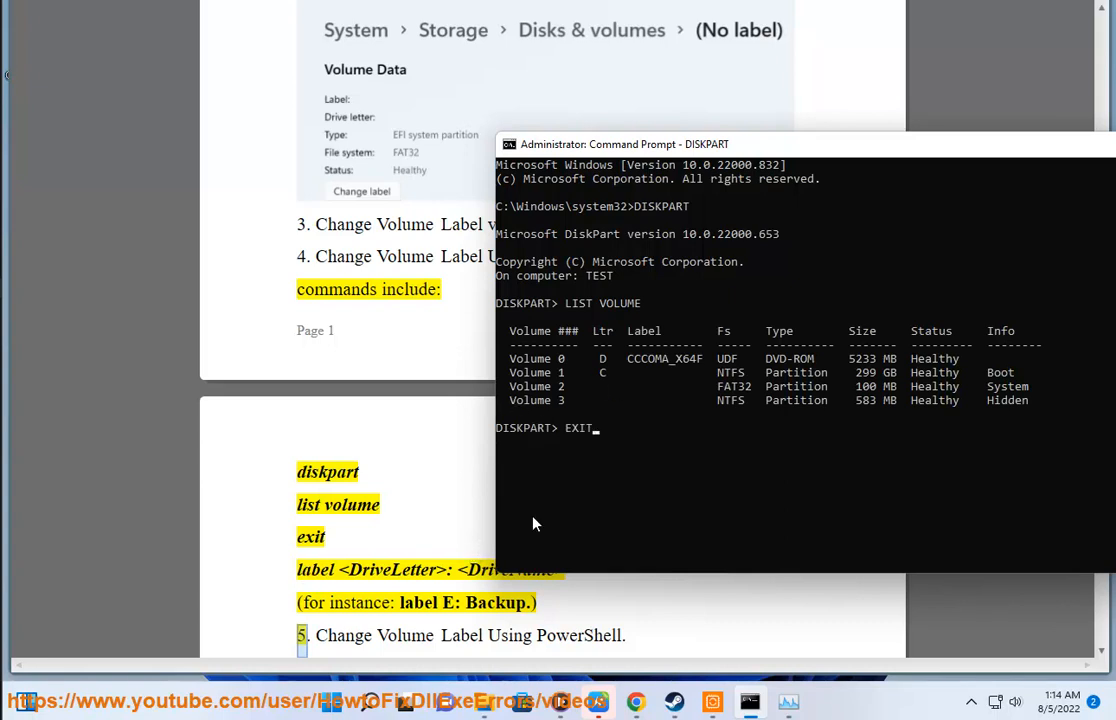
Exit DiskPart, enter 'LABLE C:WINDOWS' without running it, and close Command Prompt.
key(Return)
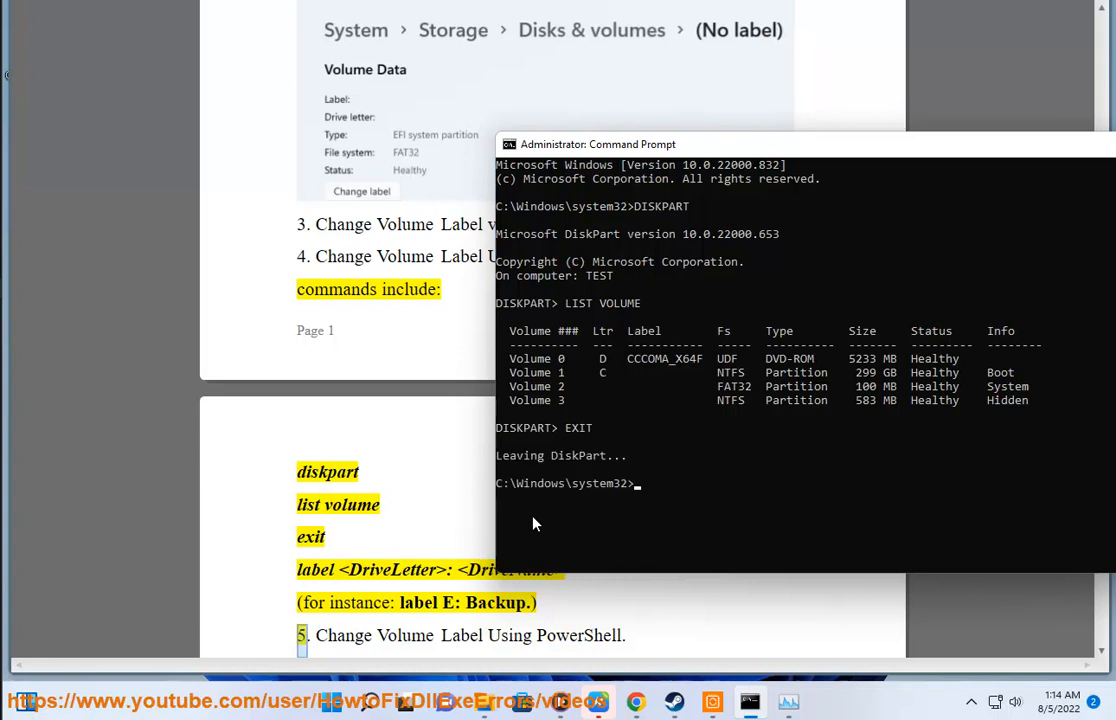
mouse_move(700, 490)
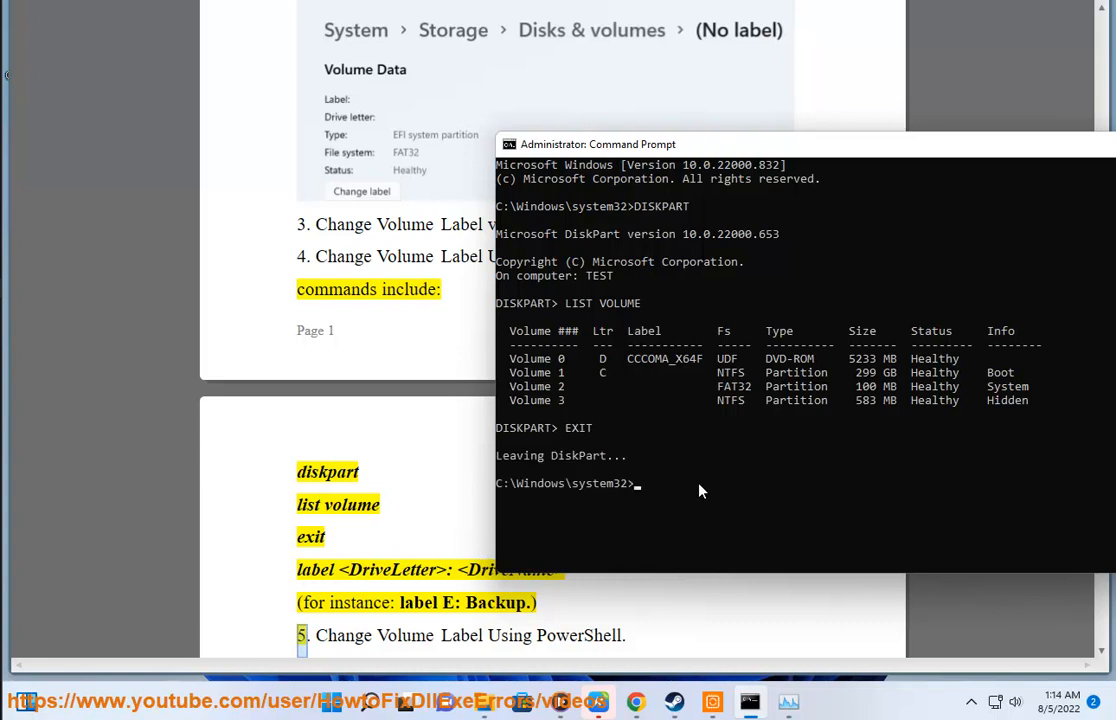
text(LABLE)
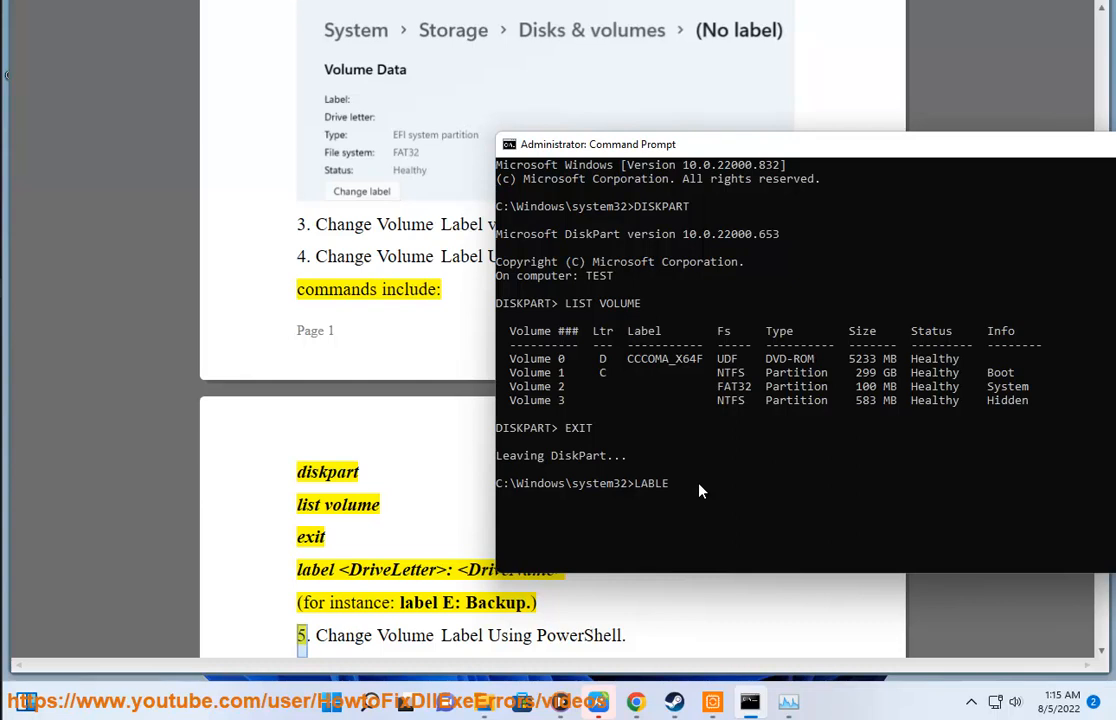
text(C)
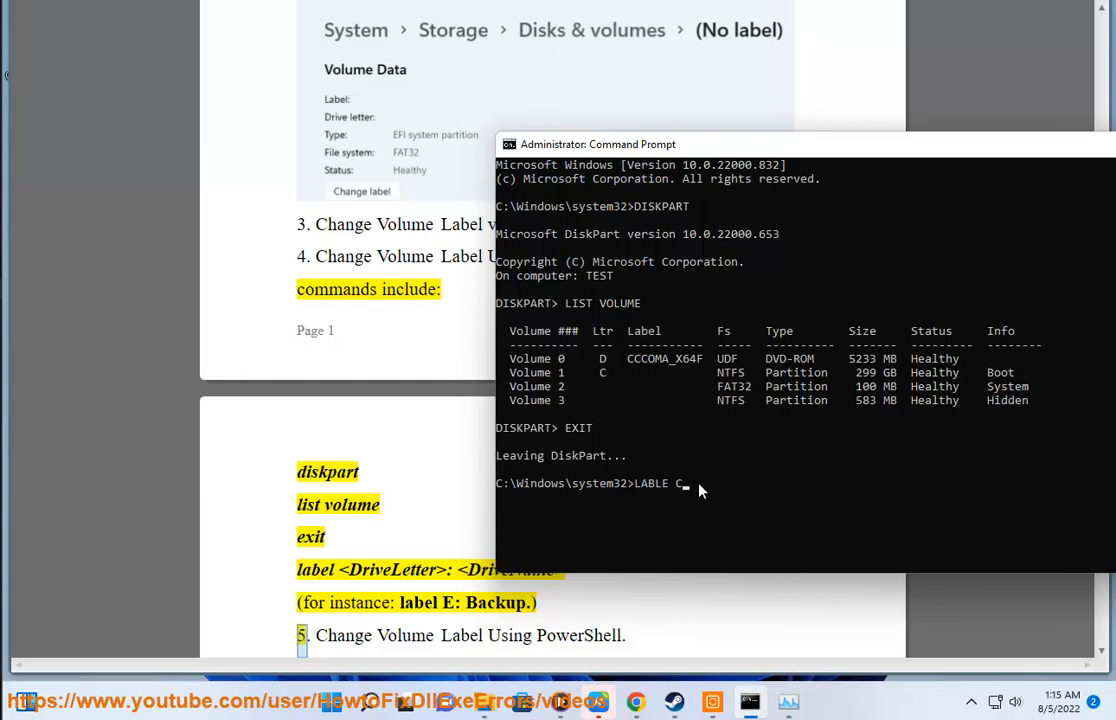
text(WI)
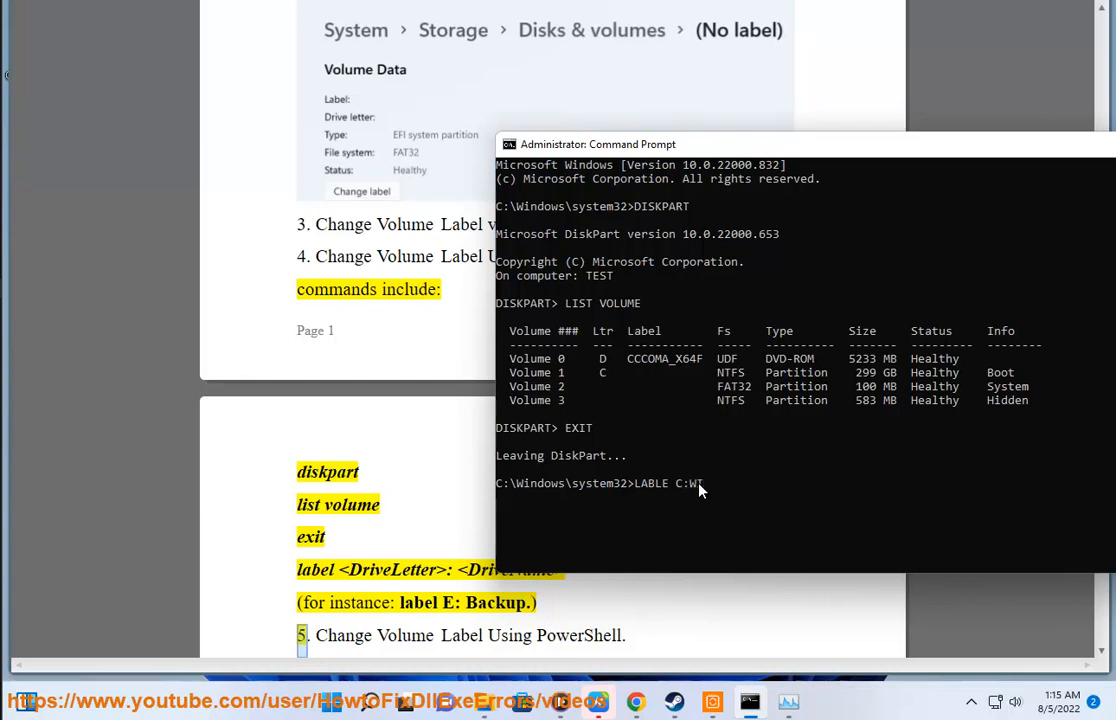
text(NDOWS)
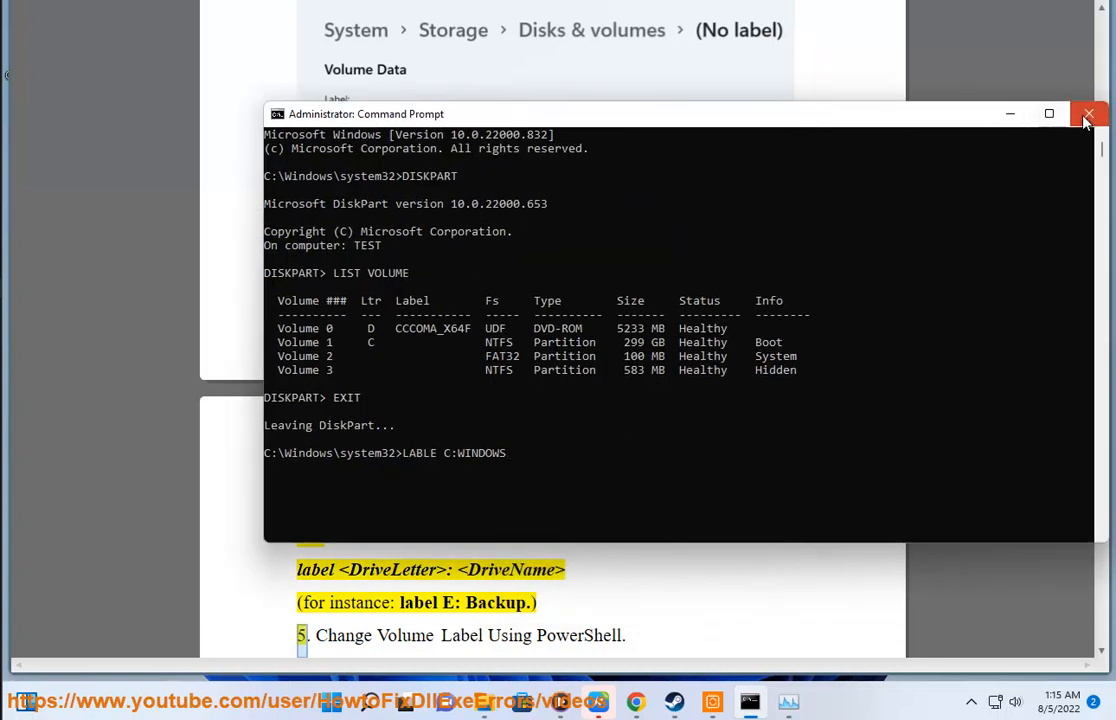
click(1088, 112)
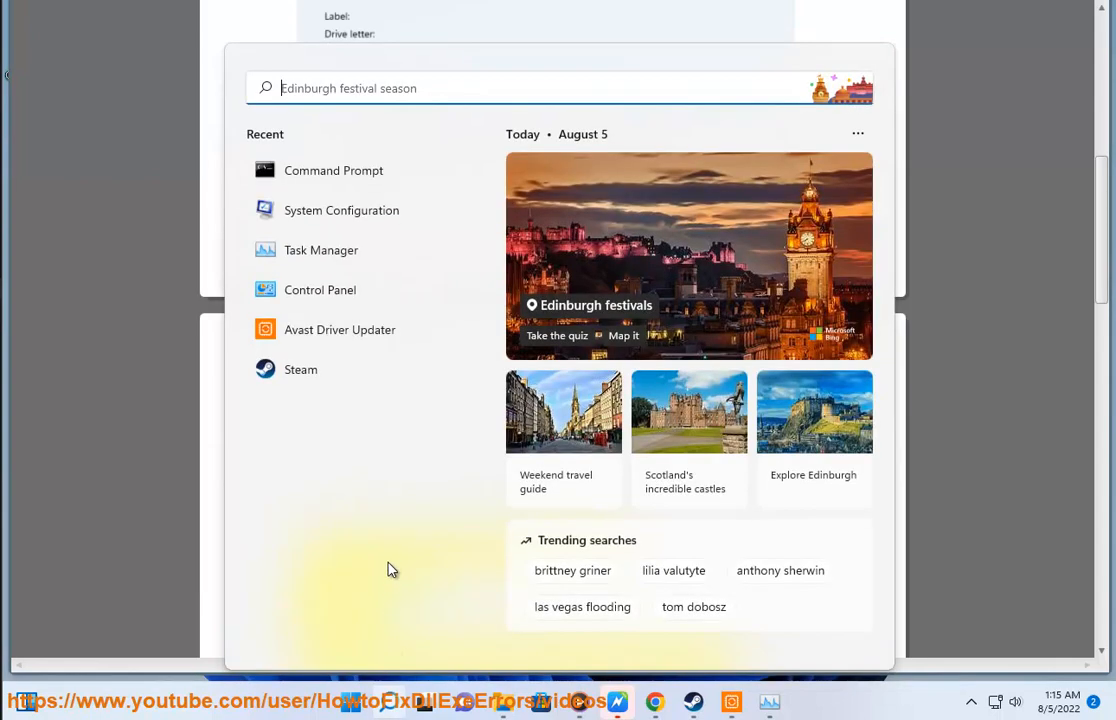
Search Start for 'POWER', then launch Registry Editor so its UAC prompt appears.
text(P)
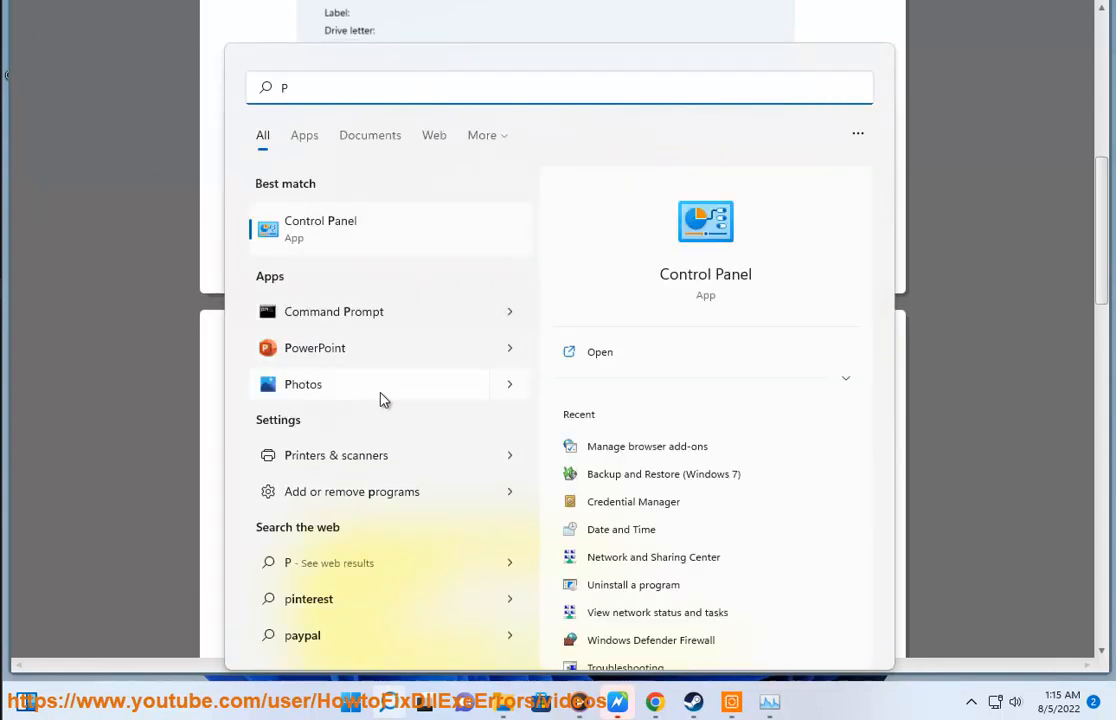
text(OWER)
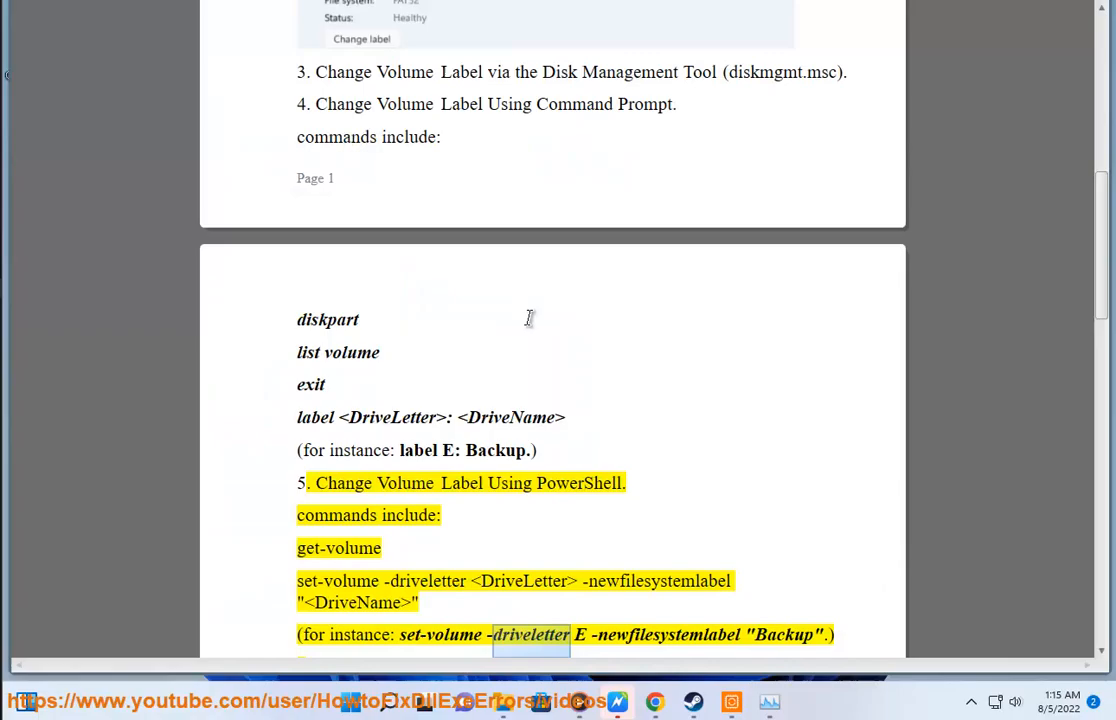
click(788, 700)
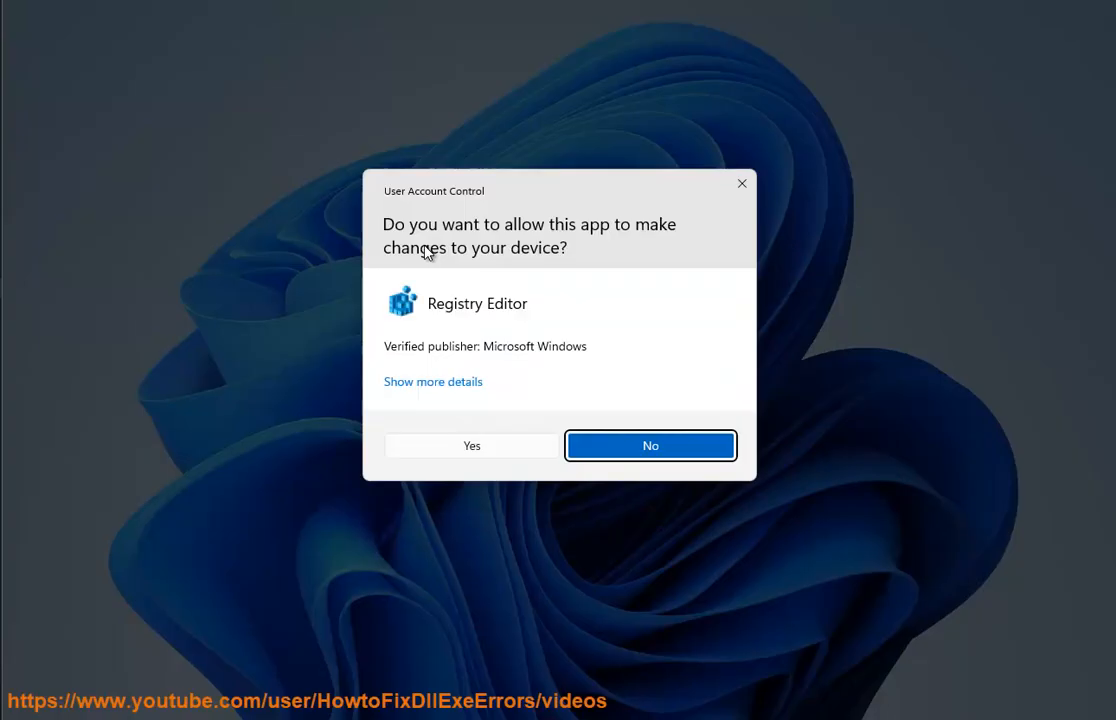
Answer the Registry Editor UAC prompt and scroll the guide to section 6's DriveIcons steps.
click(472, 444)
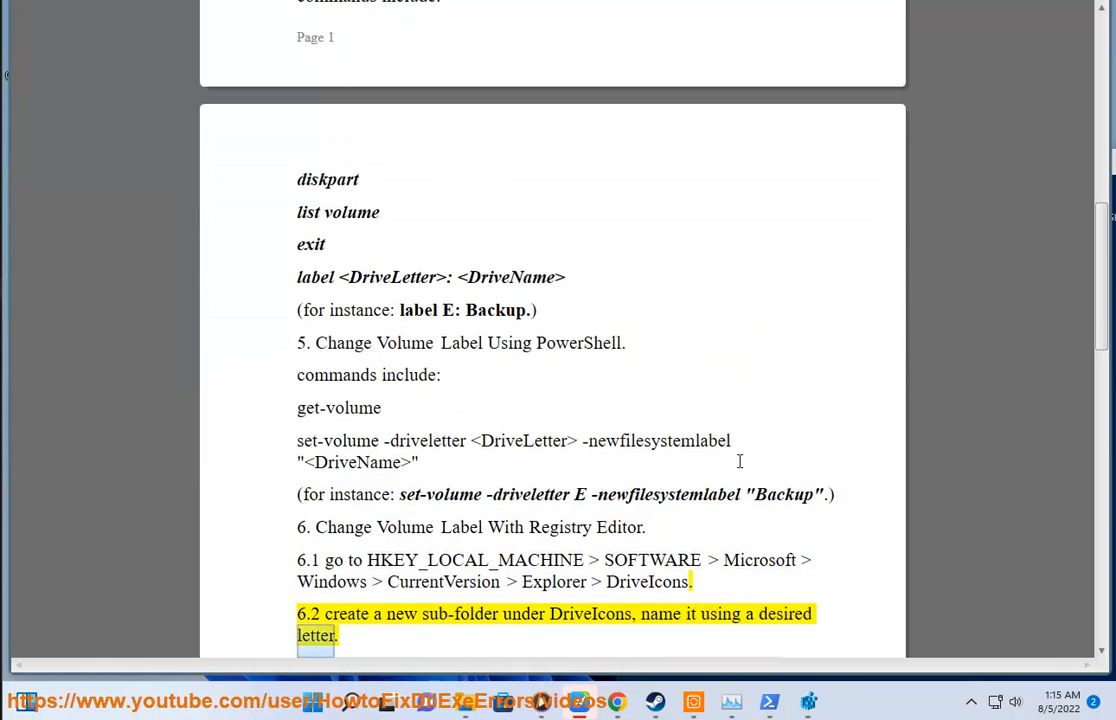
scroll(down, 3)
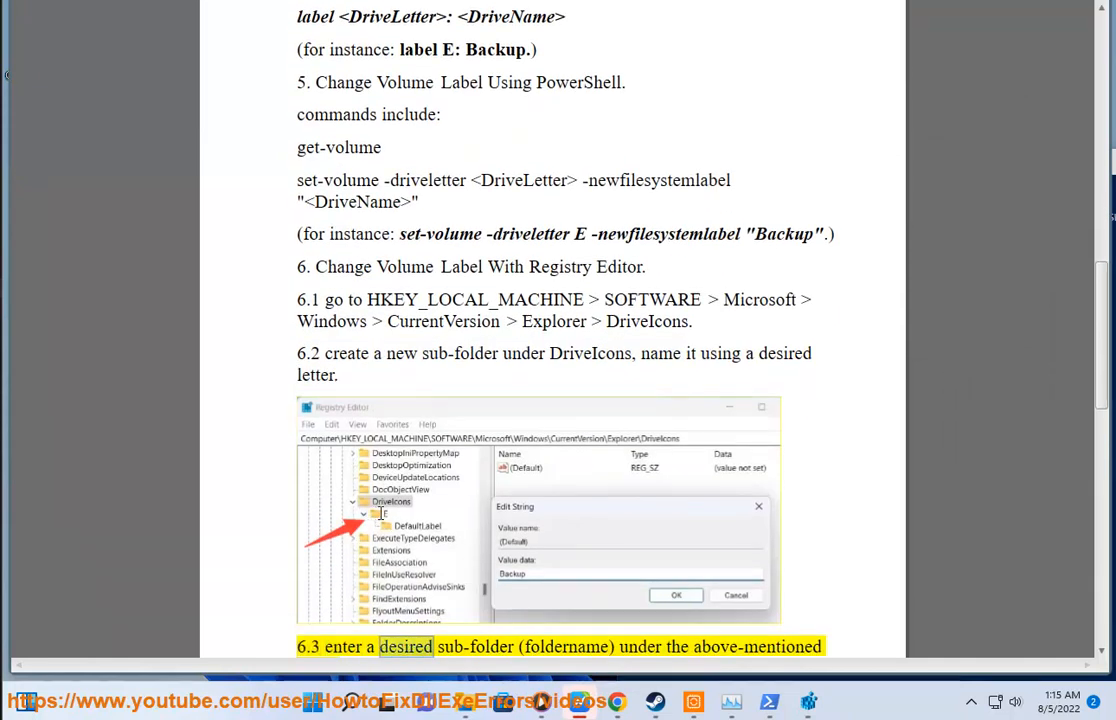
scroll(down, 3)
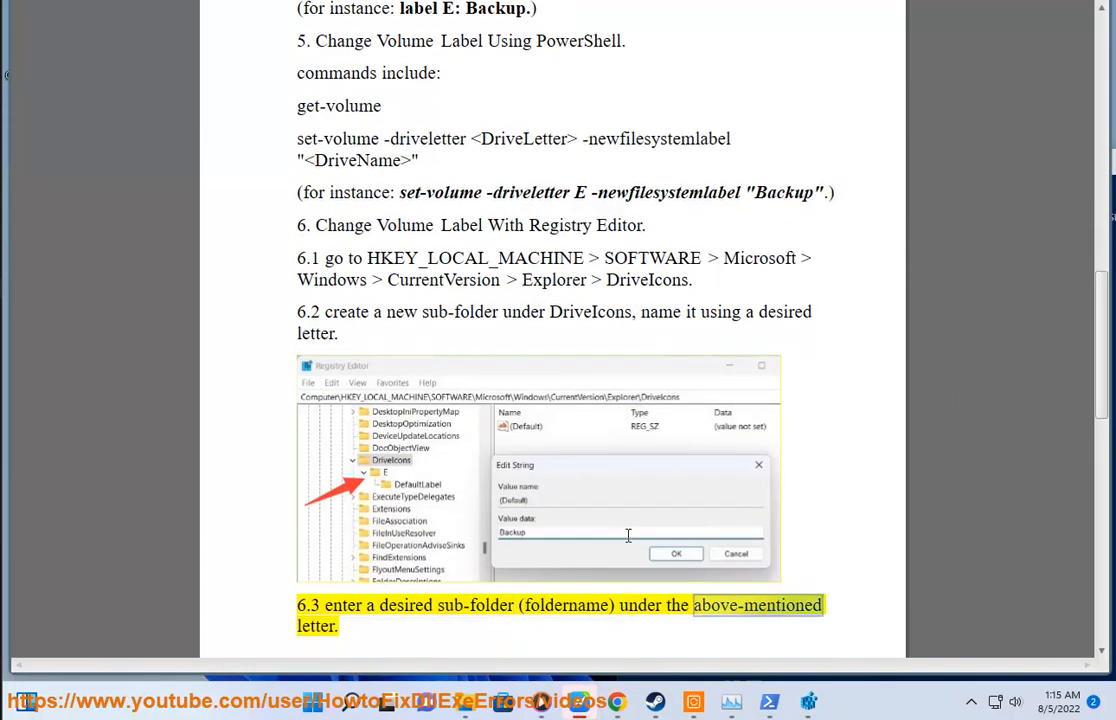